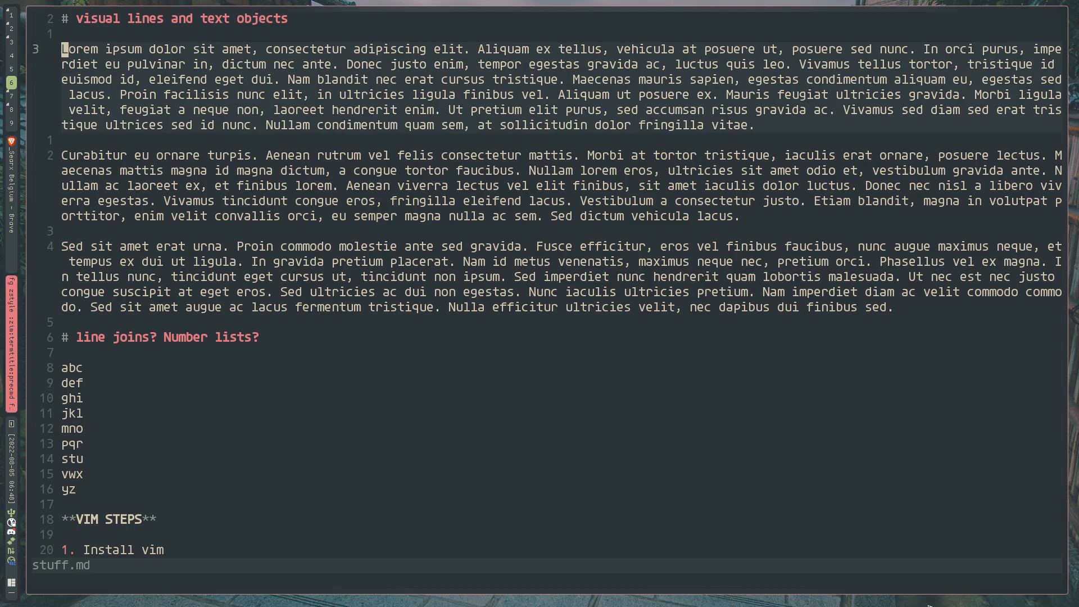
Hard-wrap the three lorem ipsum paragraphs into short lines and add a blank line above the first
{"action": "key", "text": "j"}
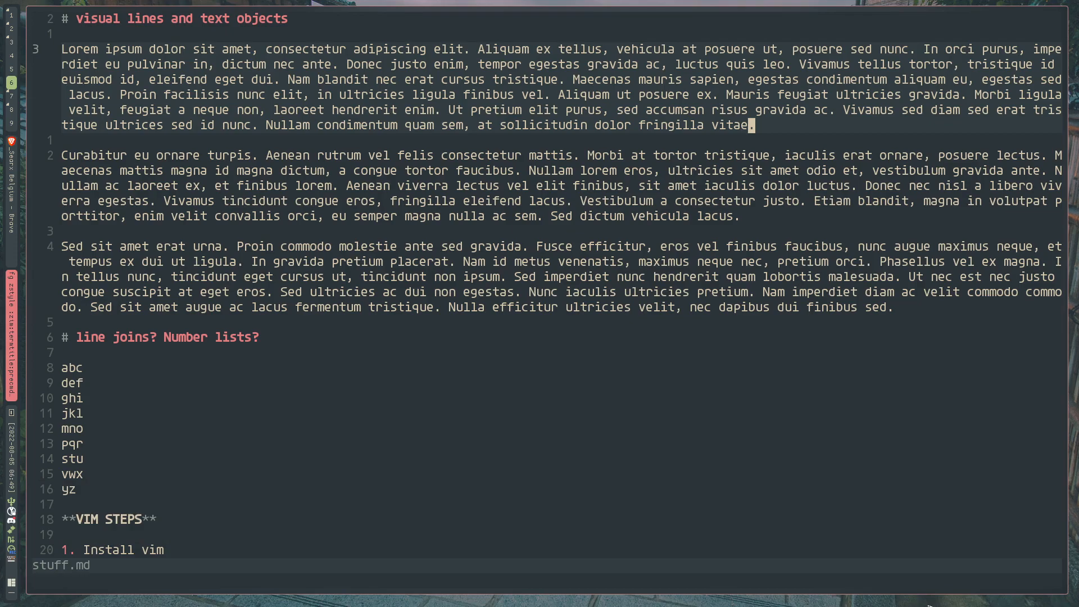
{"action": "key", "text": "0"}
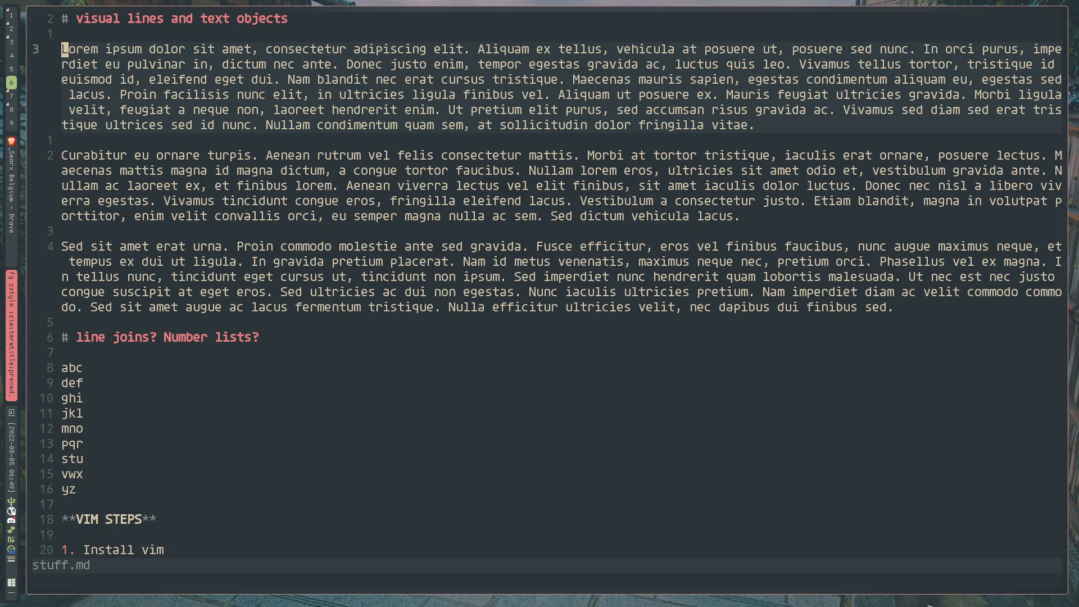
{"action": "key", "text": "V"}
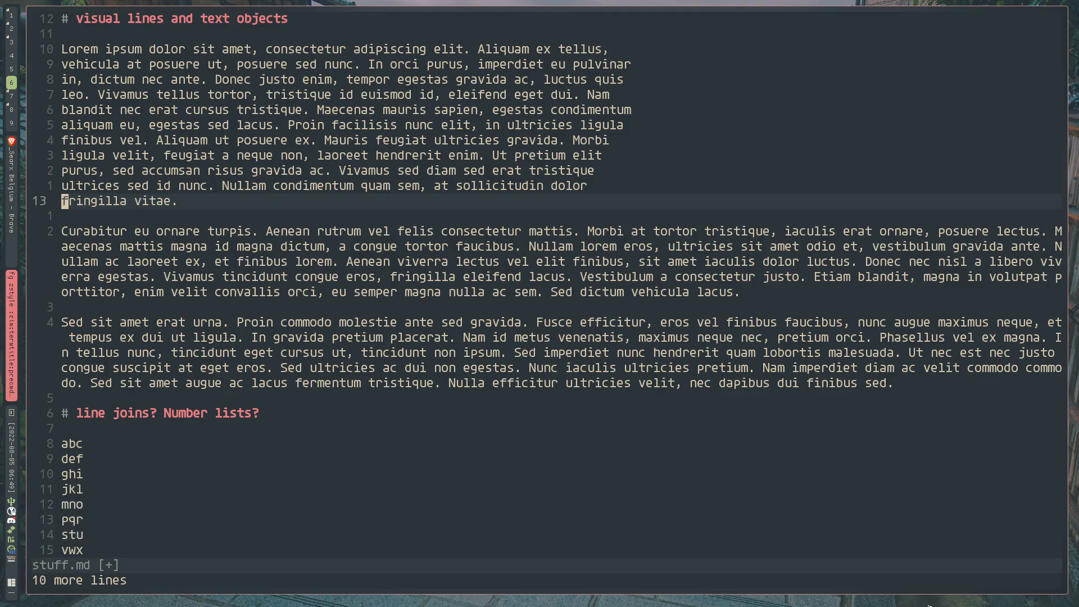
{"action": "key", "text": "k"}
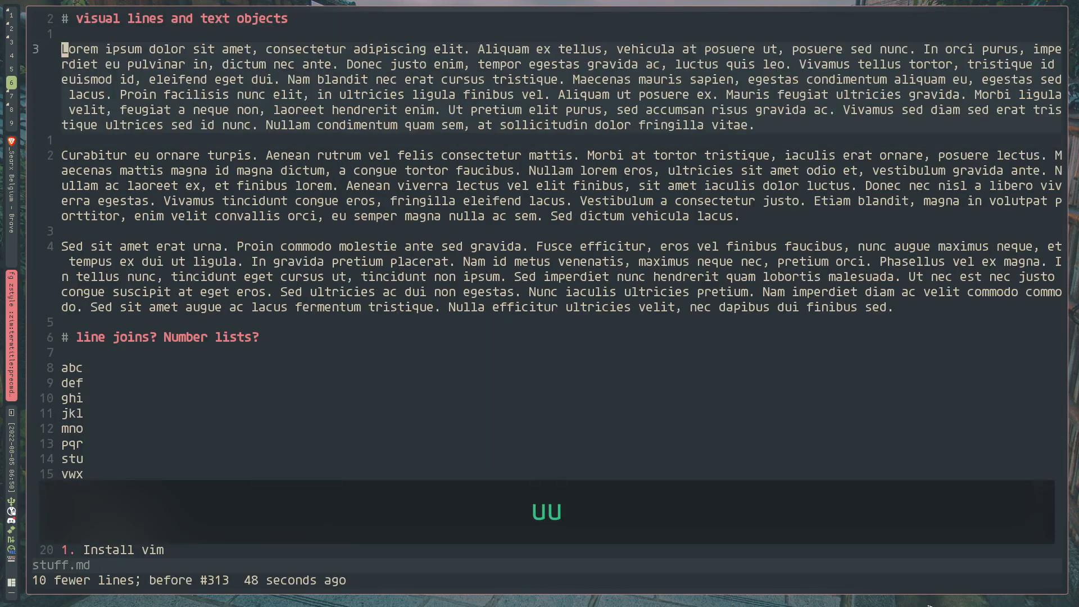
{"action": "key", "text": "j"}
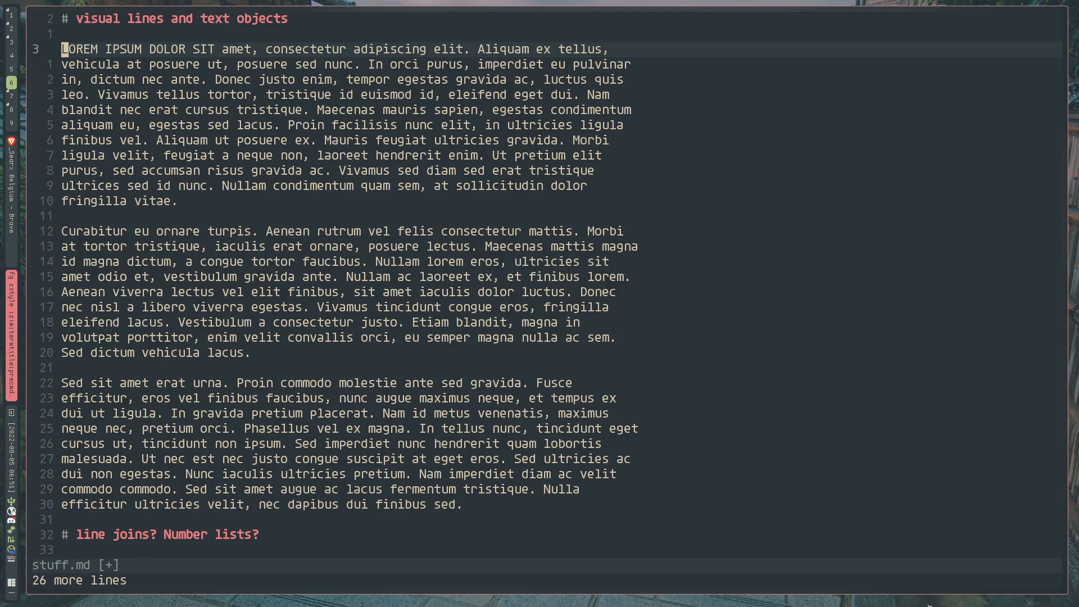
{"action": "type", "text": "4gu"}
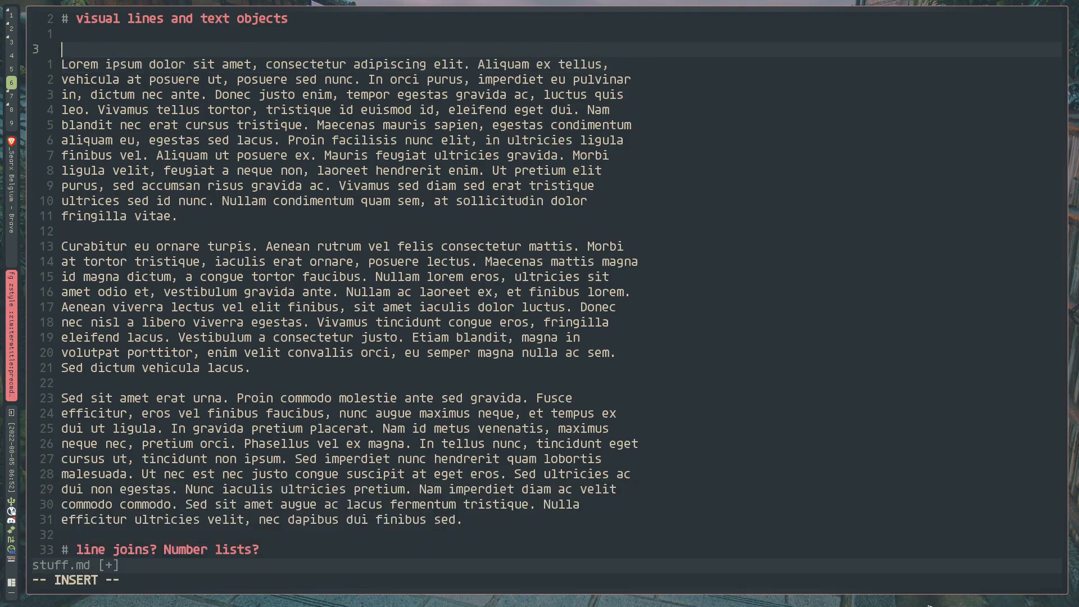
Write '#define bruh' followed by random letters on the new line and return to normal mode
{"action": "type", "text": "#dffine"}
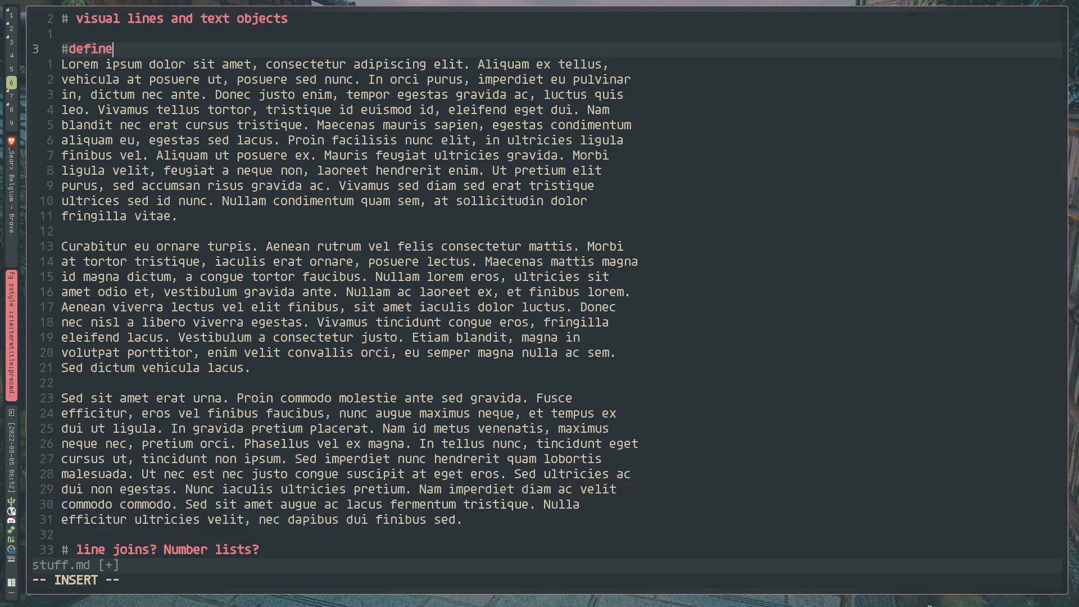
{"action": "type", "text": "\" \""}
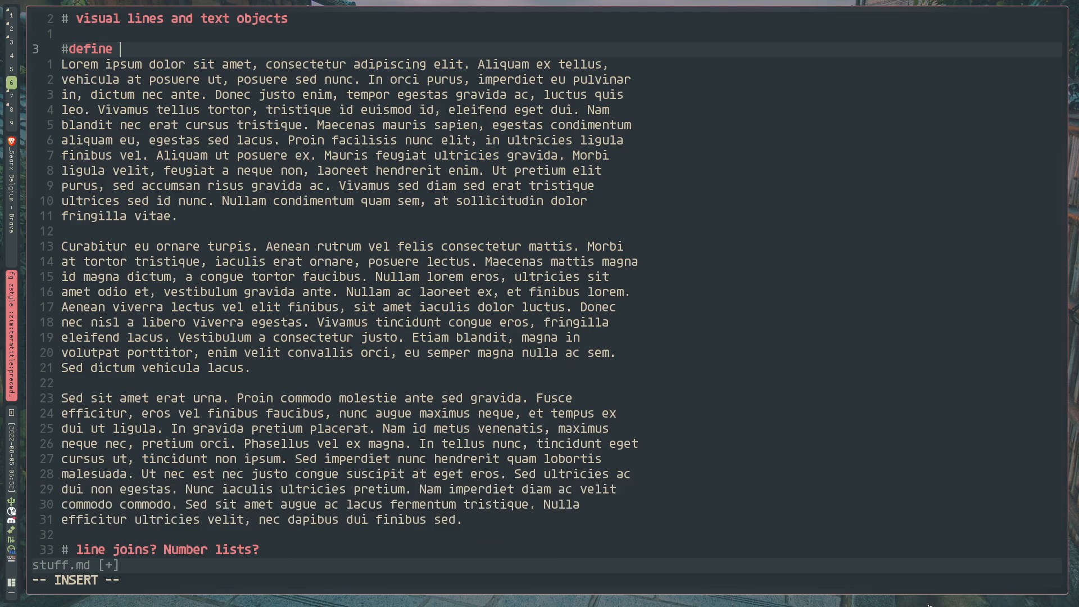
{"action": "type", "text": "bruh"}
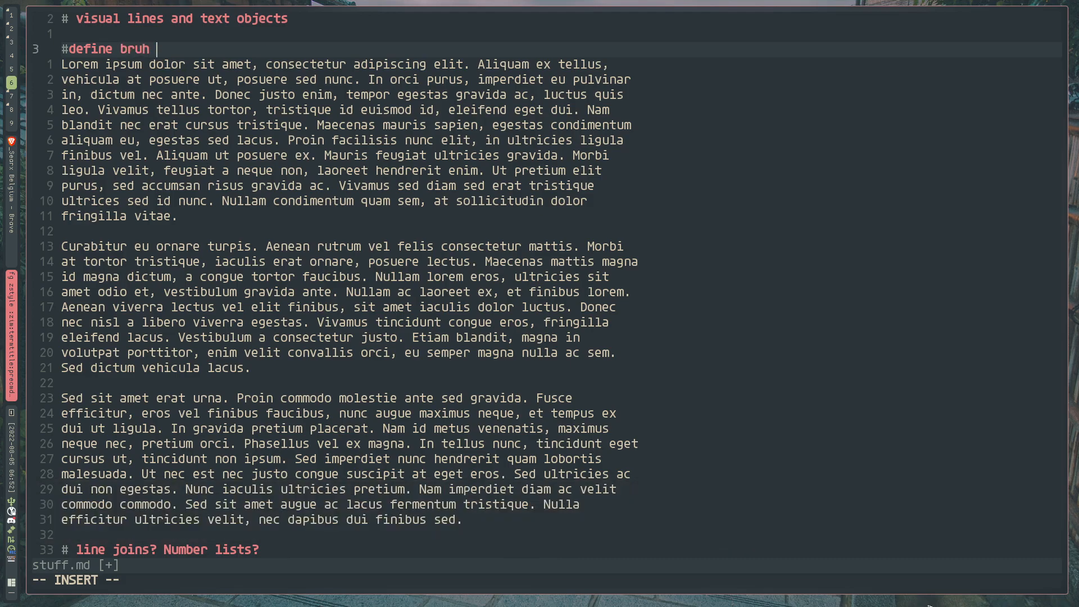
{"action": "type", "text": "kljdfklsdjlfkdsjlkfs"}
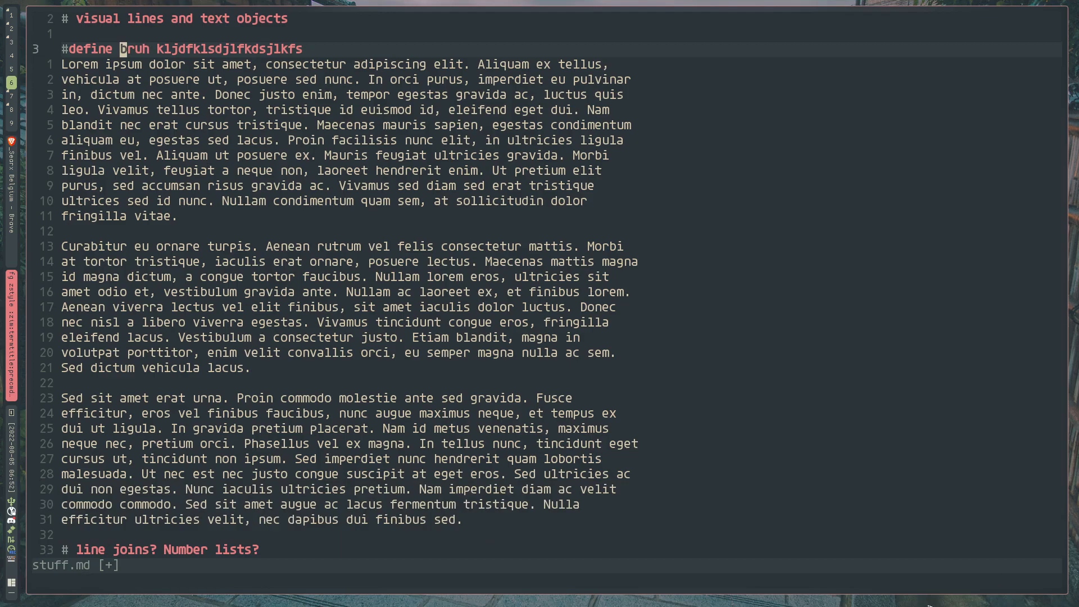
{"action": "key", "text": "i"}
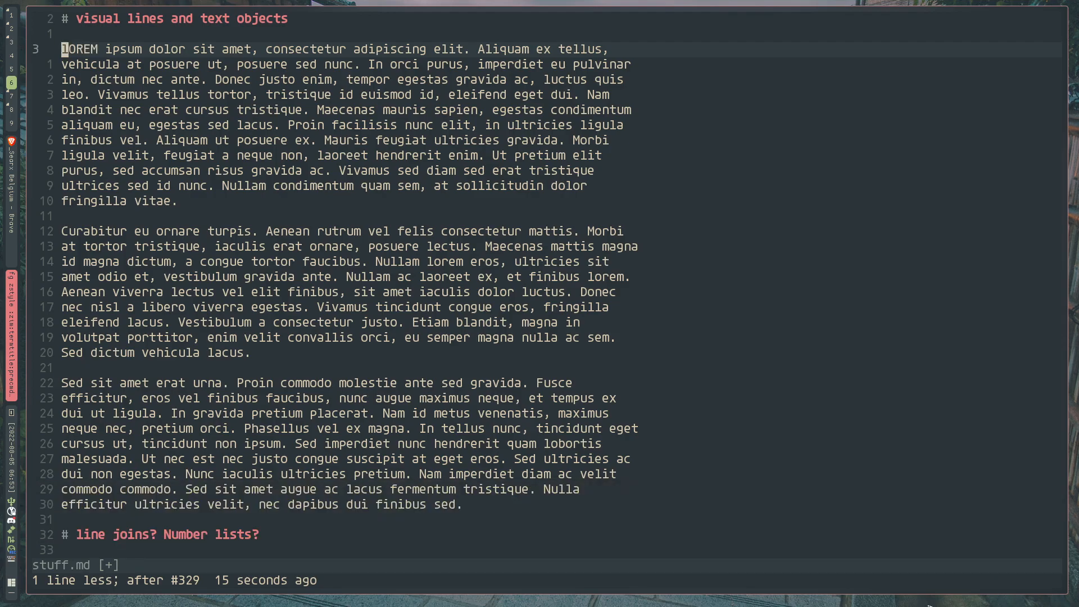
{"action": "key", "text": "j"}
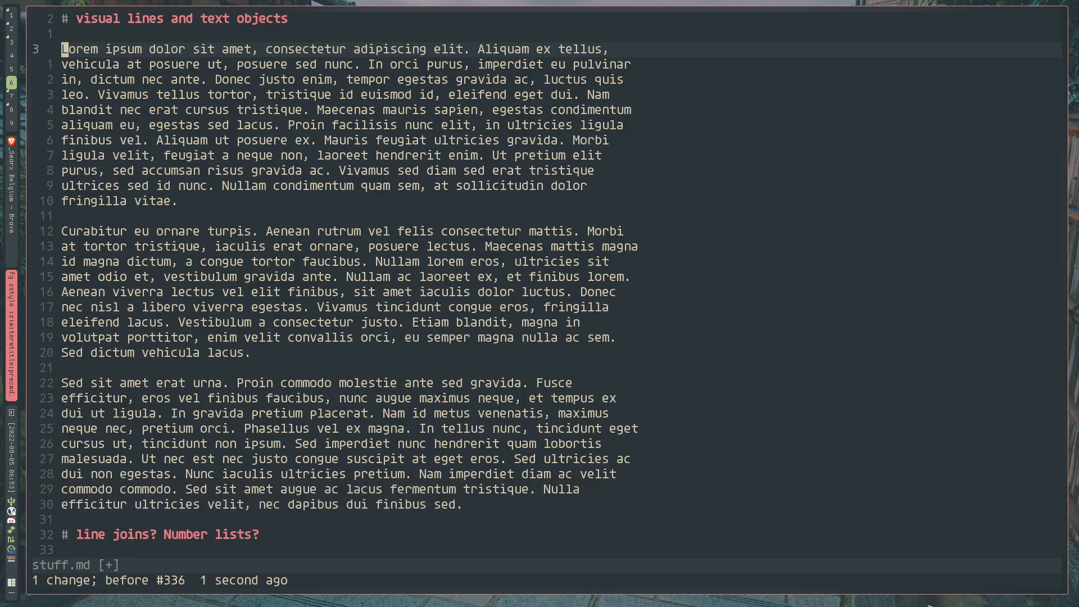
{"action": "type", "text": "30g~"}
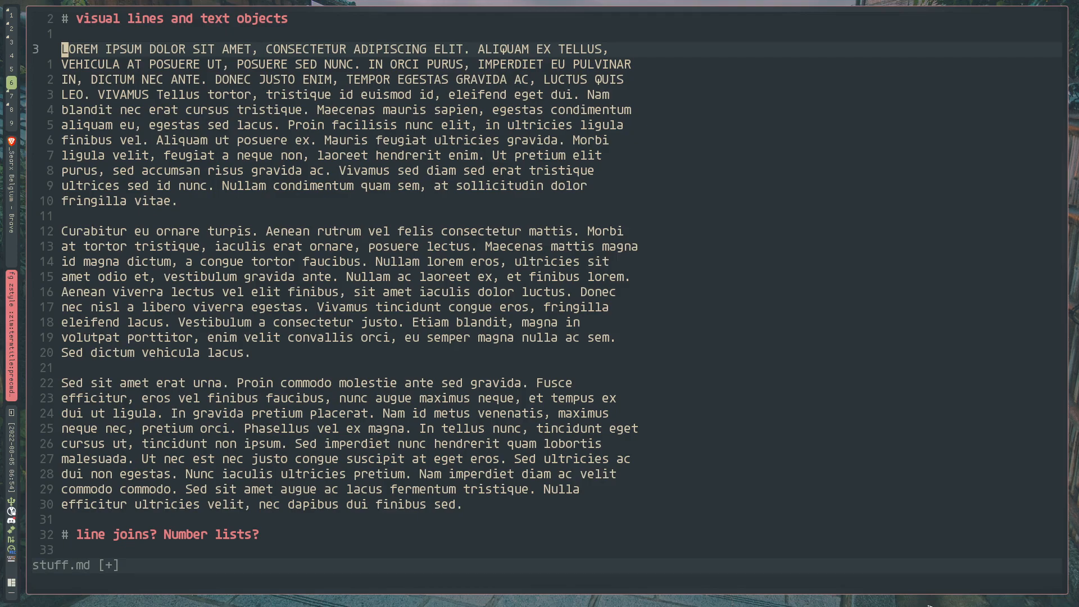
{"action": "key", "text": "V"}
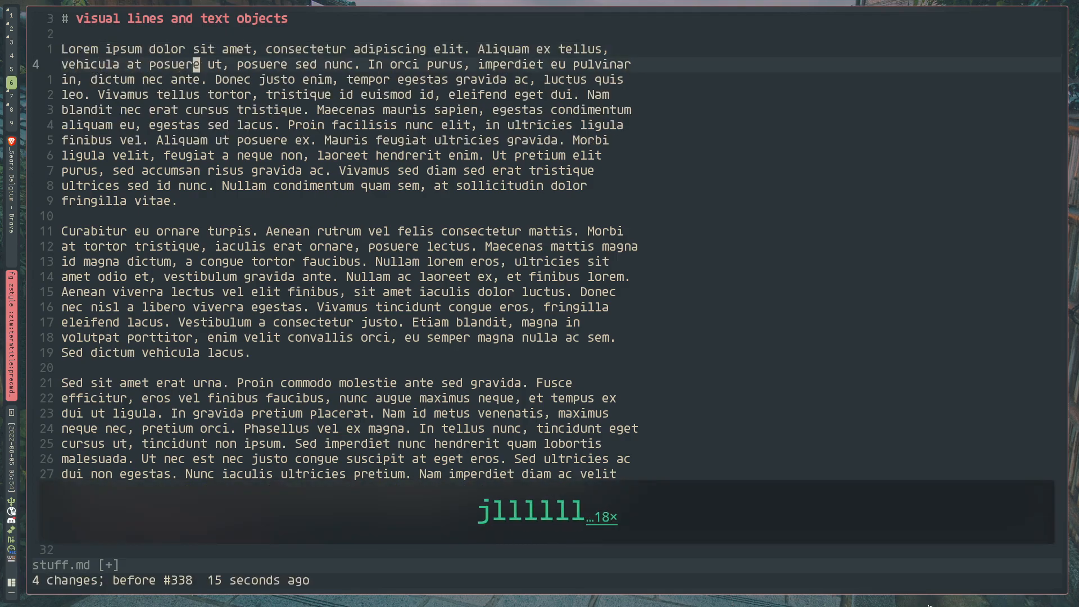
{"action": "key", "text": "v"}
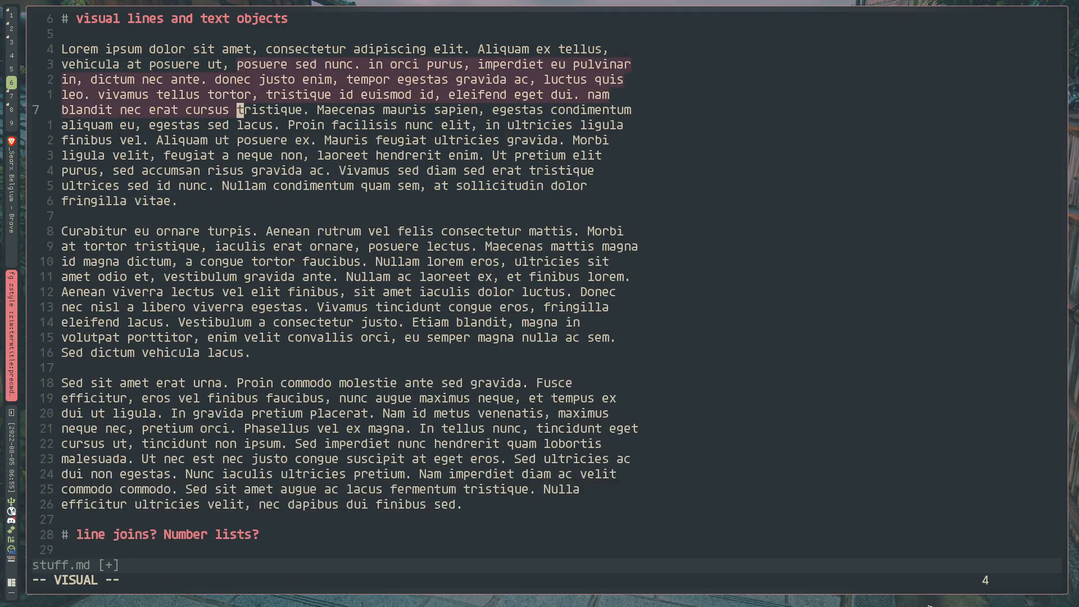
{"action": "key", "text": "U"}
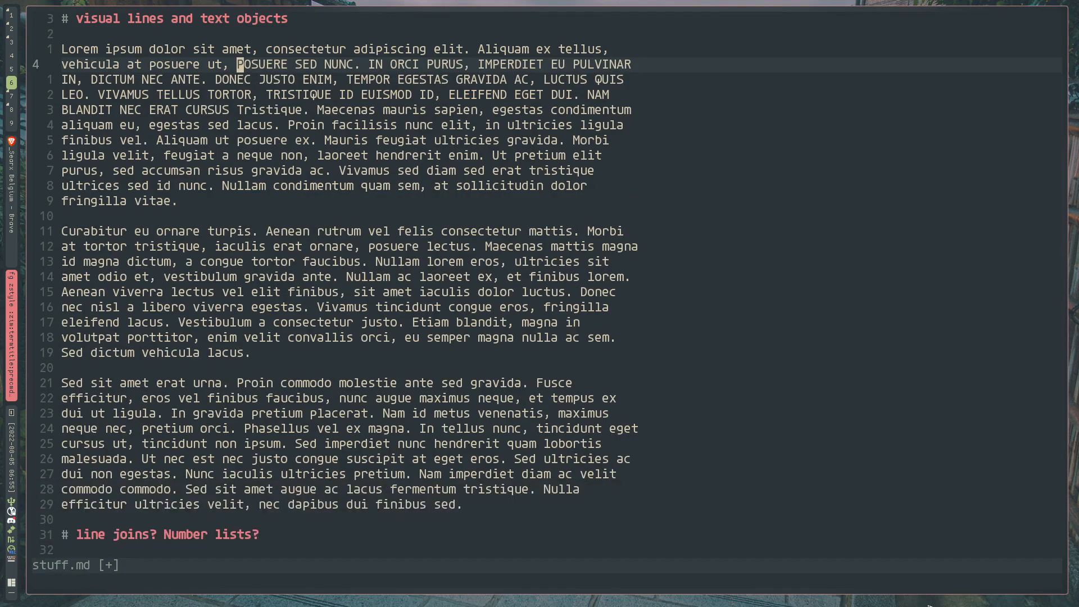
{"action": "type", "text": "g~"}
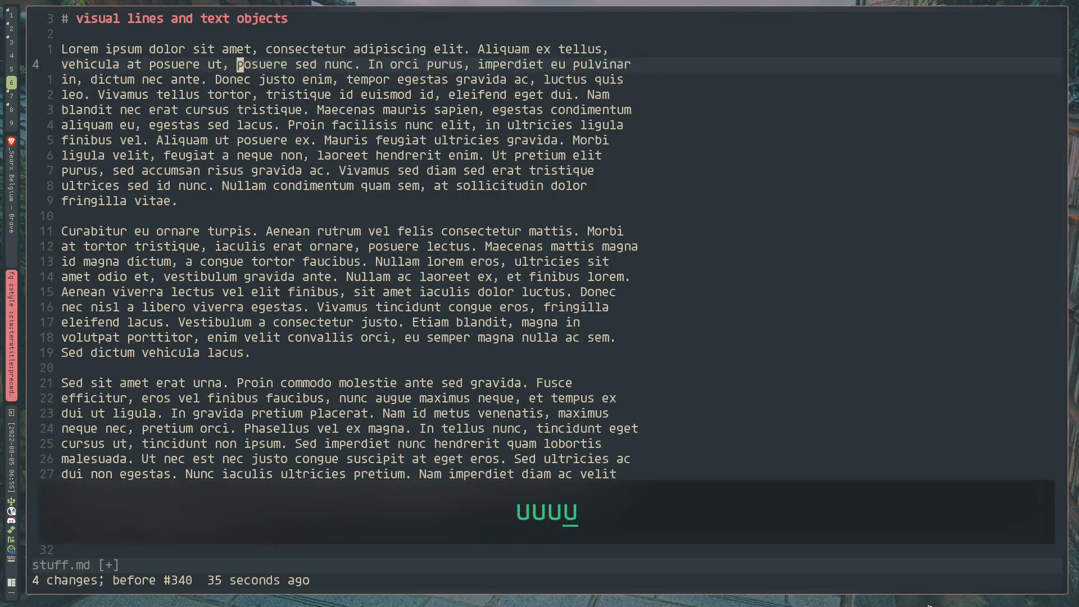
{"action": "key", "text": "j"}
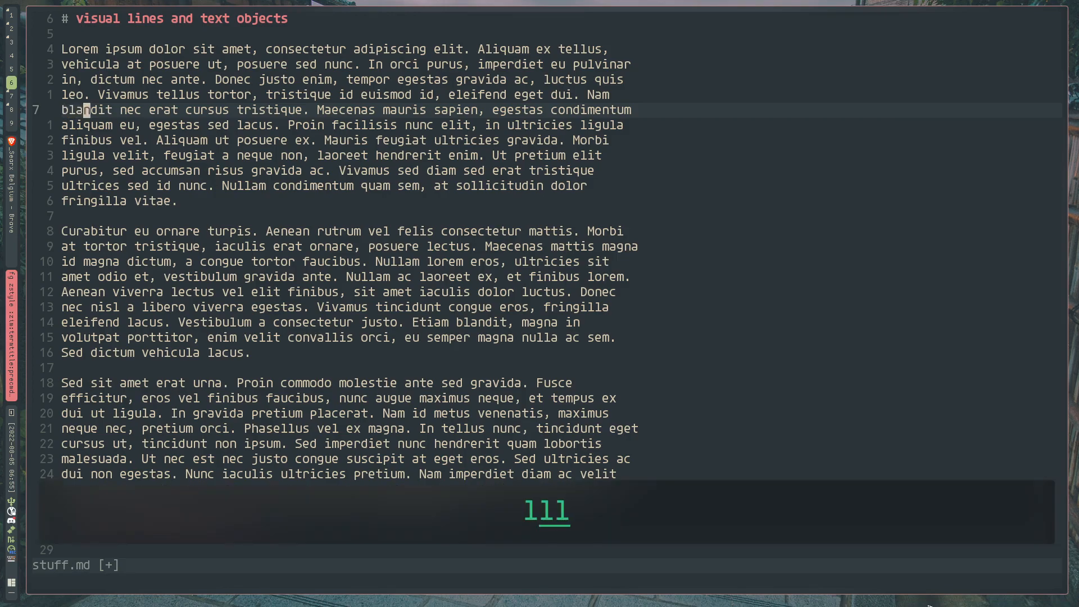
{"action": "key", "text": "j"}
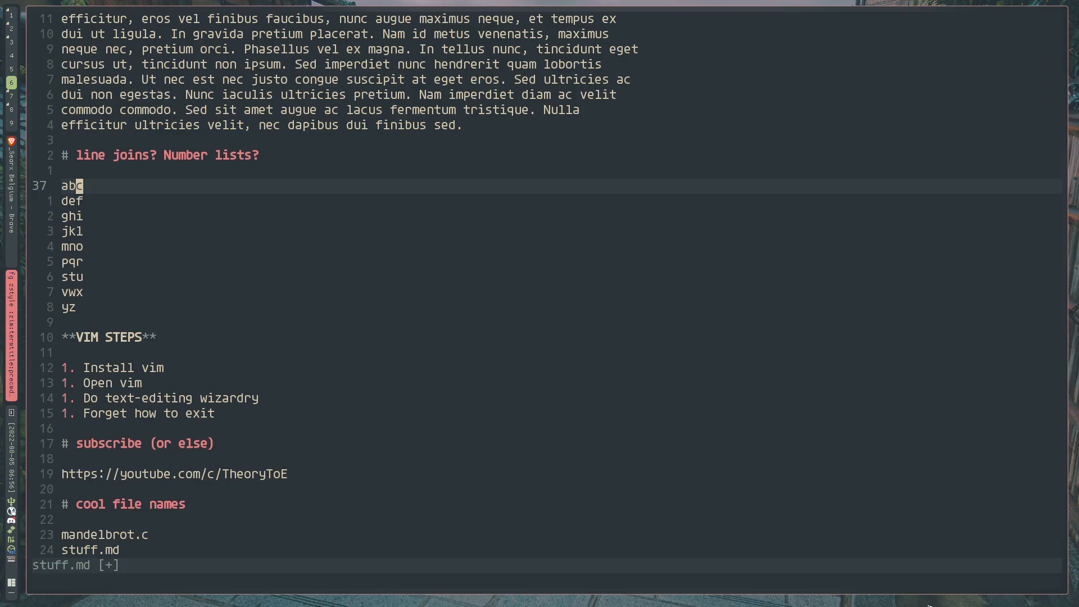
Undo back to an empty line under the heading with every VIM STEPS item numbered 1
{"action": "key", "text": "J"}
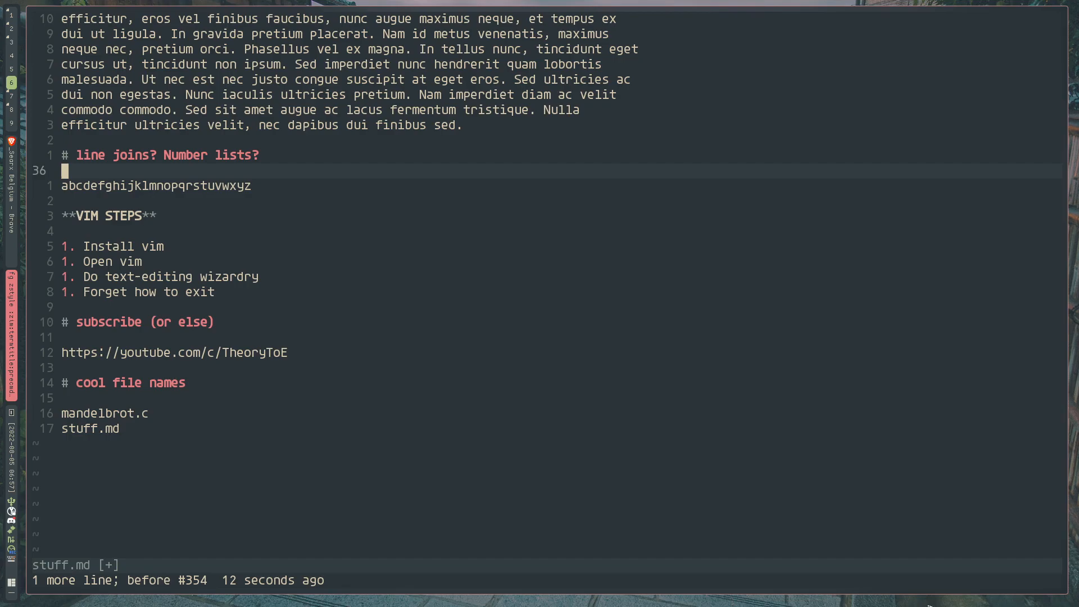
{"action": "type", "text": "jj"}
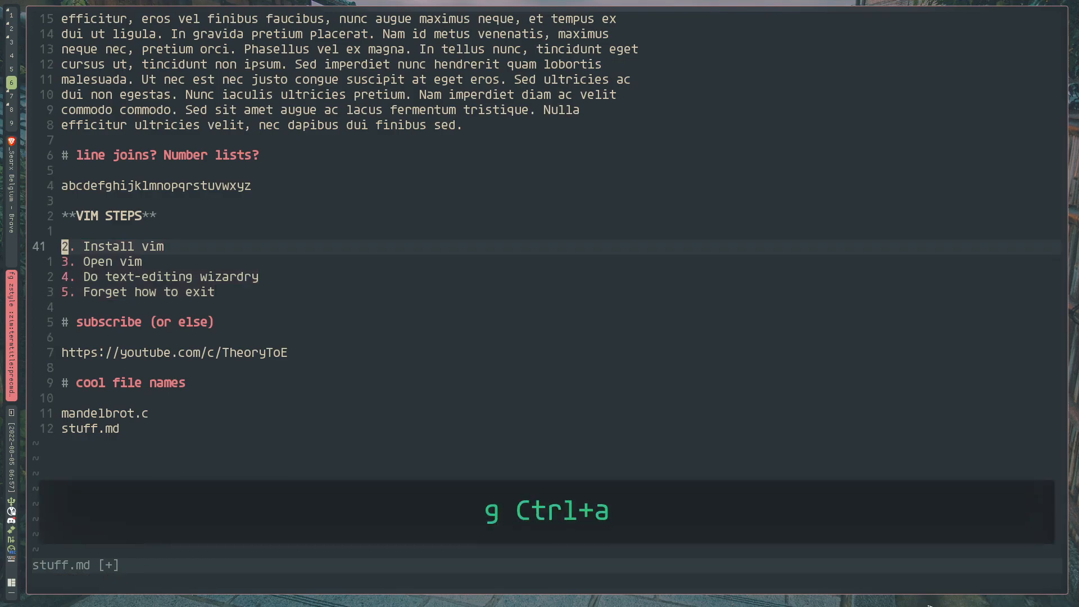
Increment the selected list numbers progressively so the items read 1, 2, 3, 4
{"action": "key", "text": "k"}
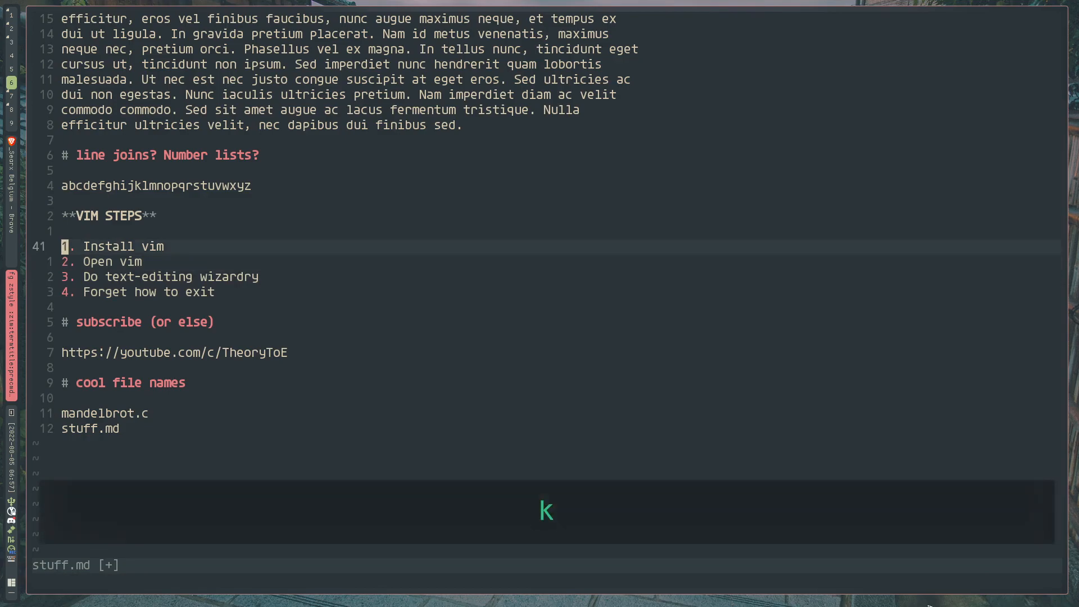
{"action": "key", "text": "j"}
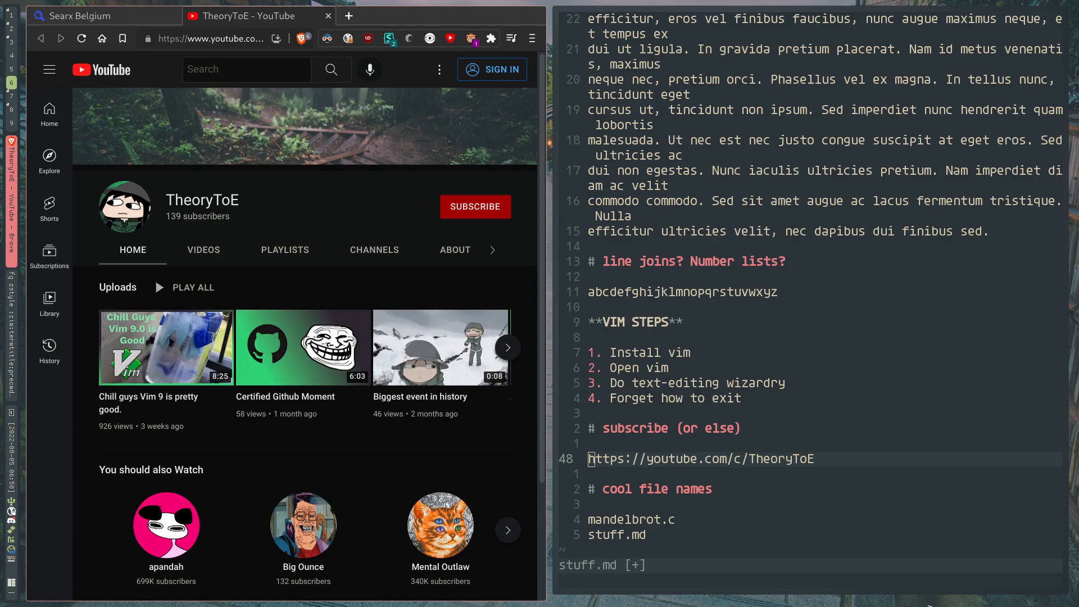
Open the TheoryToE YouTube link in Brave, then hide the browser to return to the editor
{"action": "key", "text": "ctrl+w"}
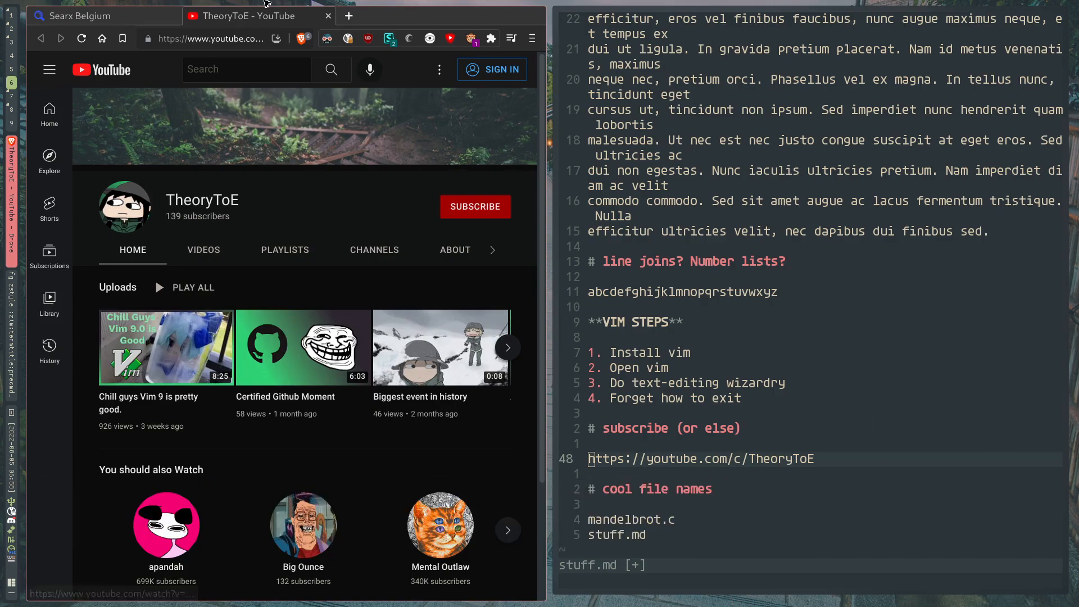
{"action": "left_click", "coordinate": [103, 16]}
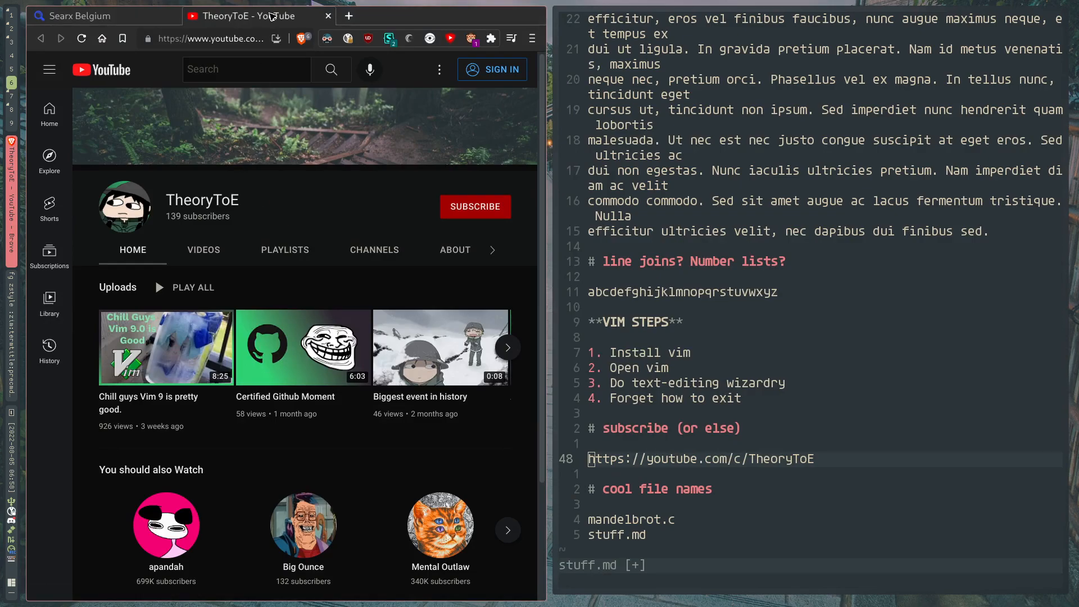
{"action": "key", "text": "Super+n"}
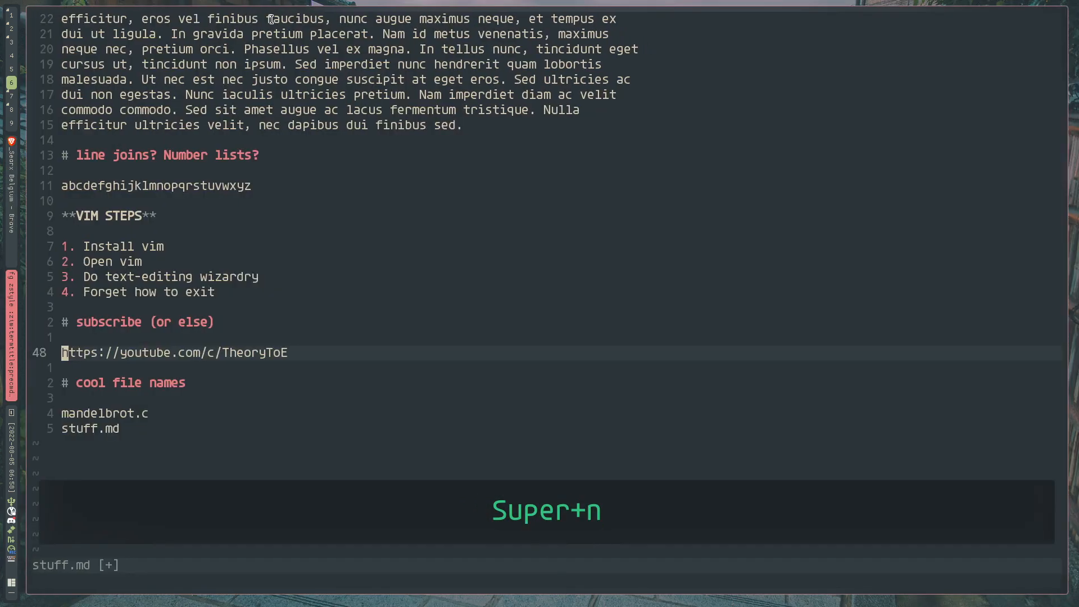
{"action": "key", "text": "Super+n"}
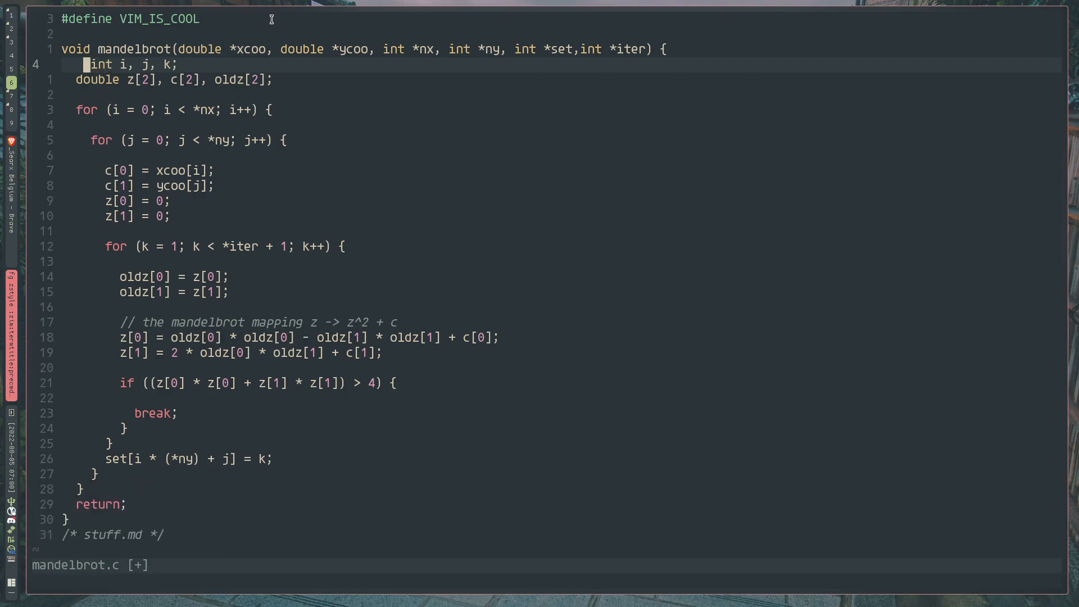
Shift the declaration lines right and left, then auto-indent the int i, j, k; line correctly
{"action": "key", "text": "i"}
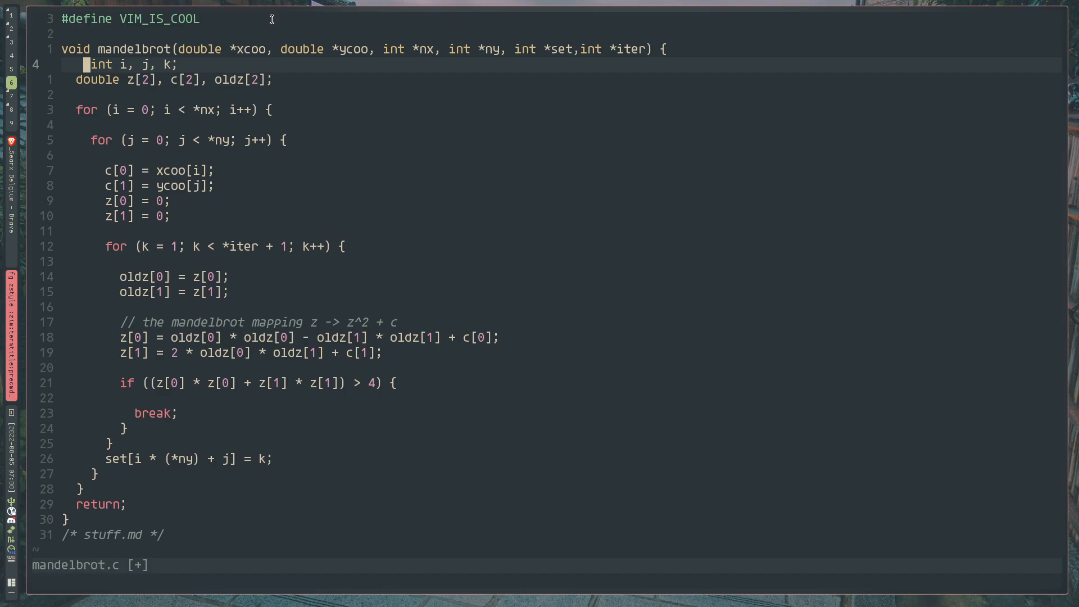
{"action": "key", "text": "u"}
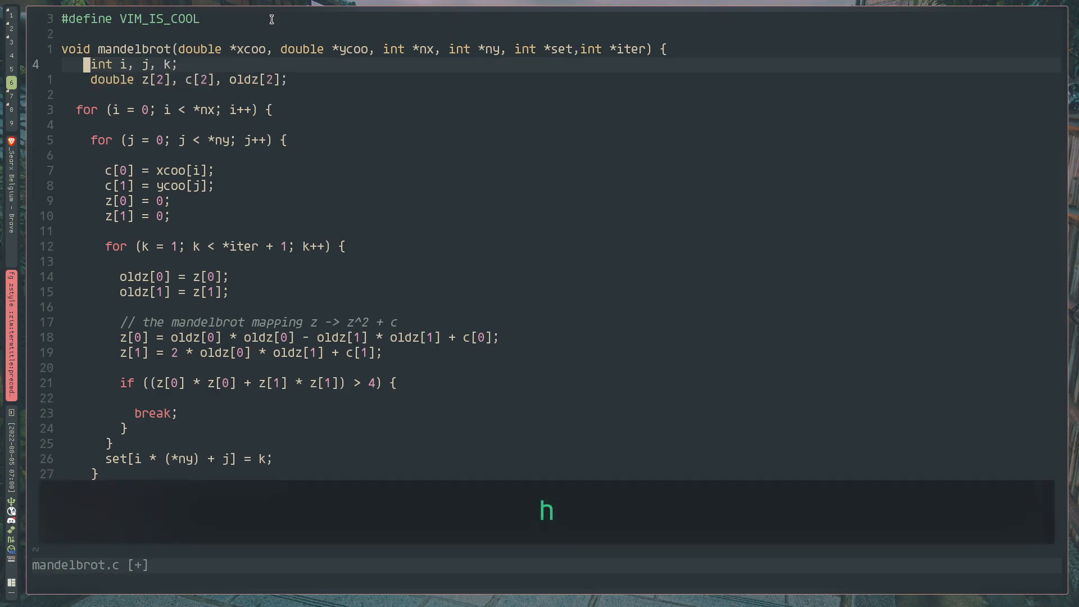
{"action": "key", "text": "i"}
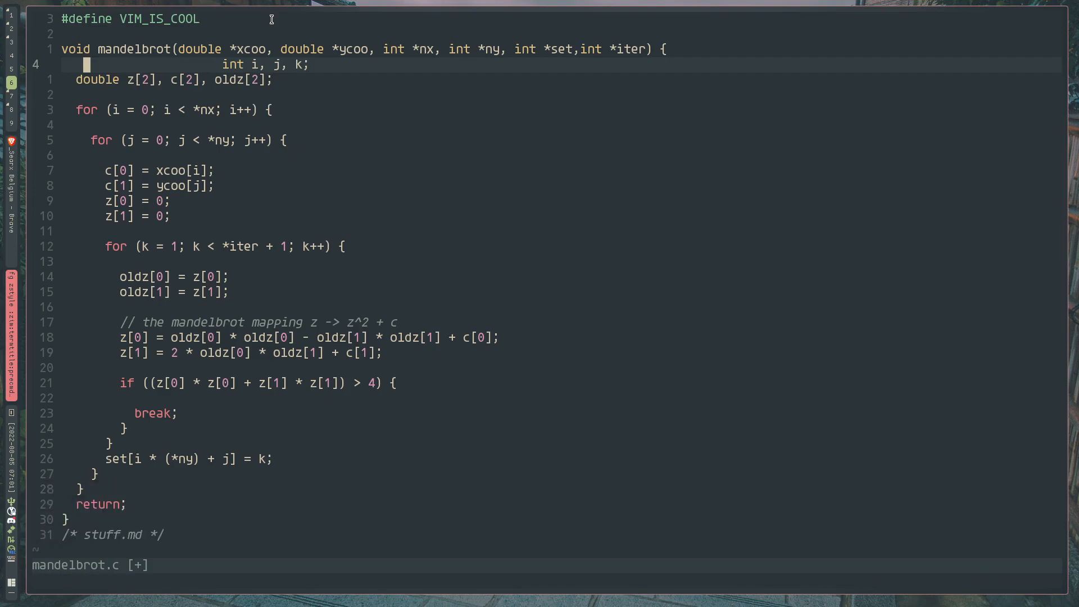
{"action": "key", "text": "u"}
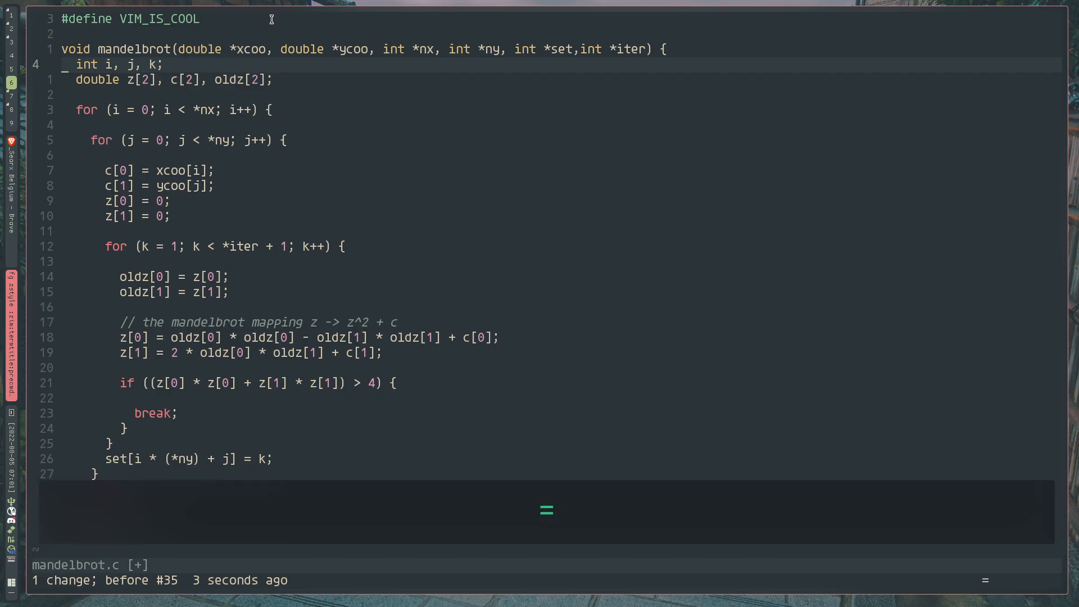
{"action": "key", "text": "="}
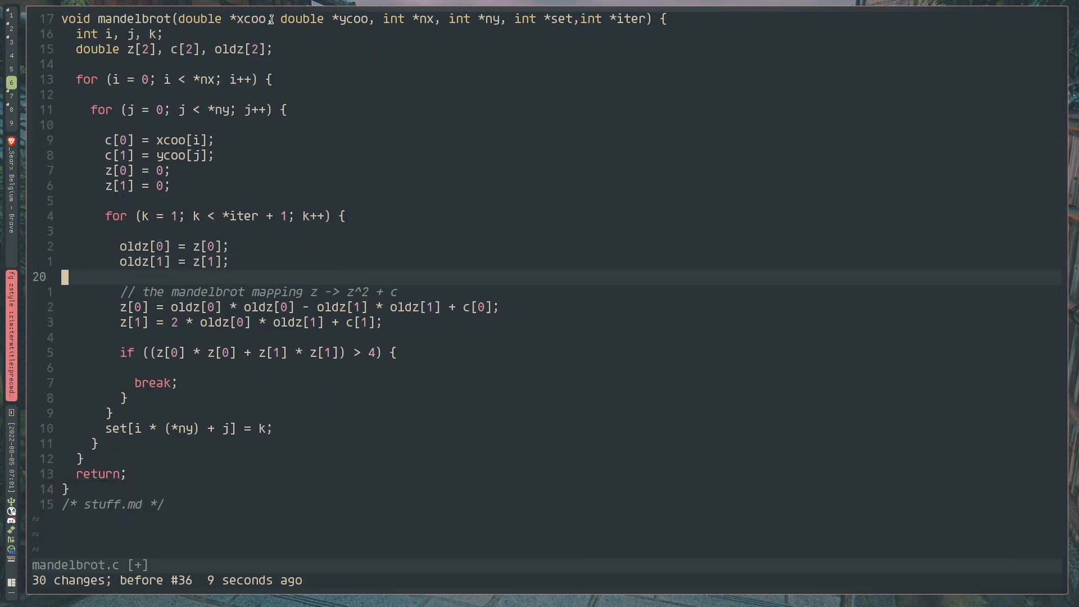
{"action": "key", "text": "i"}
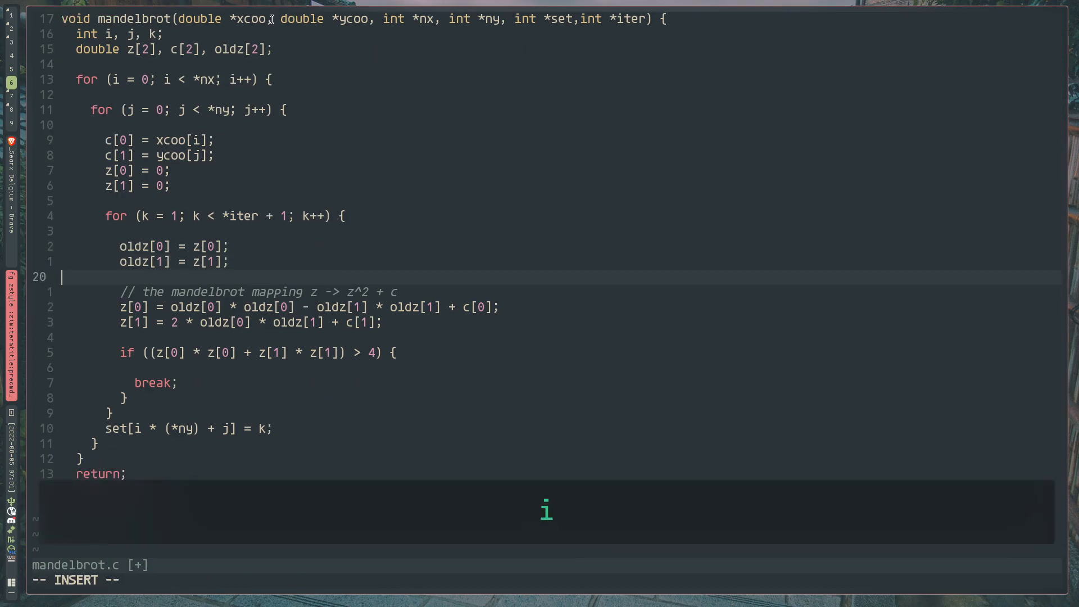
{"action": "type", "text": "{="}
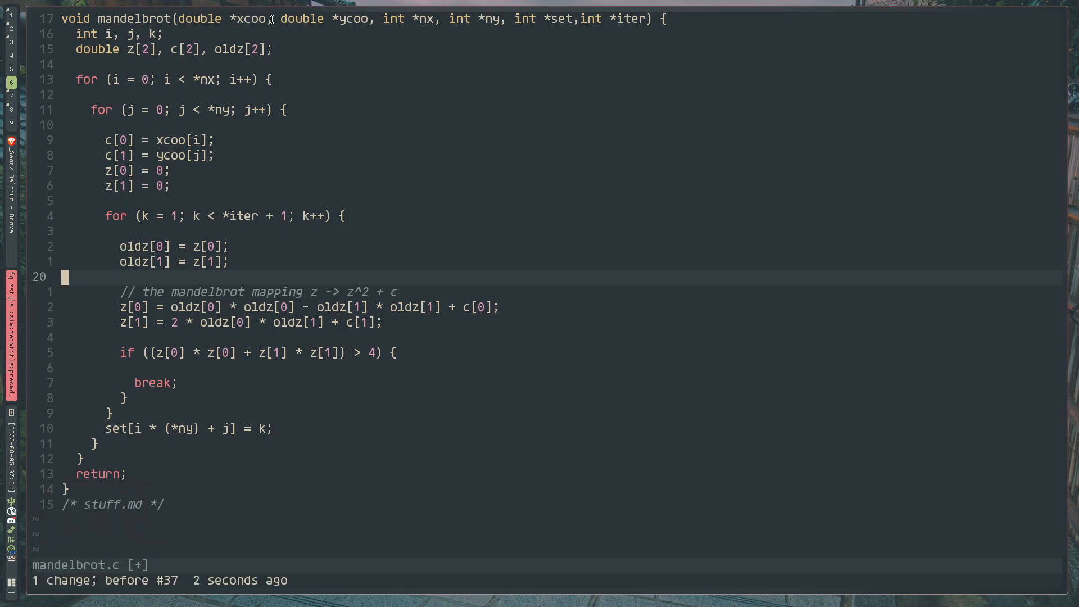
{"action": "type", "text": "{"}
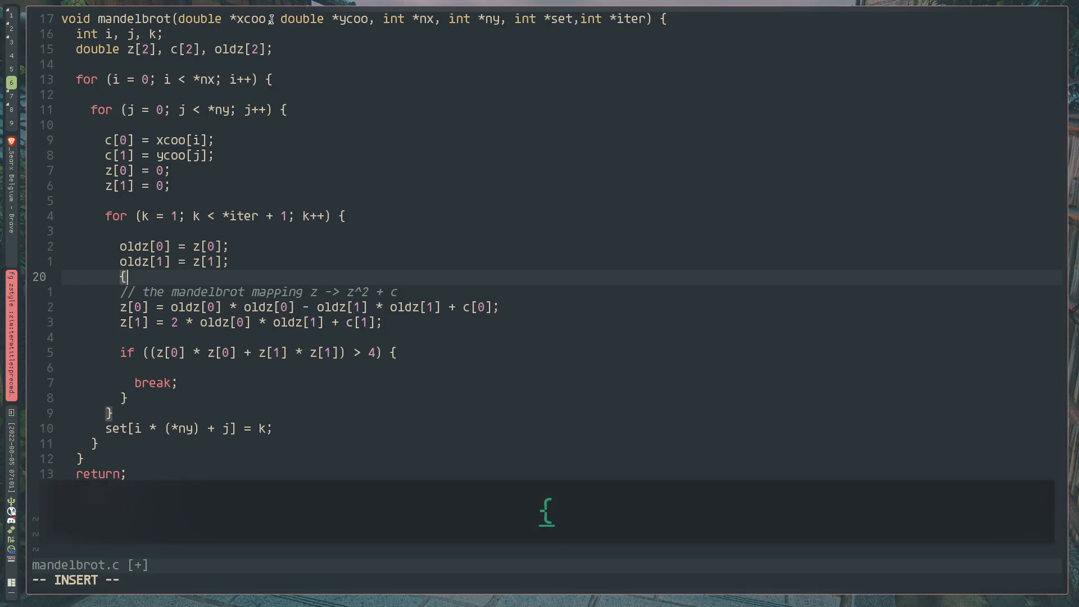
{"action": "key", "text": "Escape"}
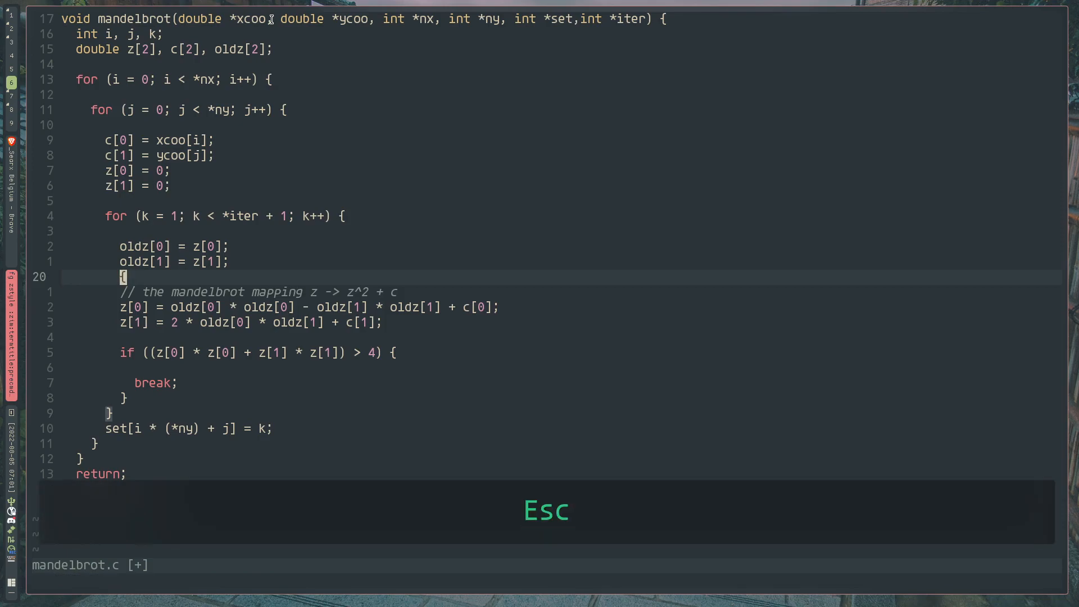
{"action": "key", "text": "Escape"}
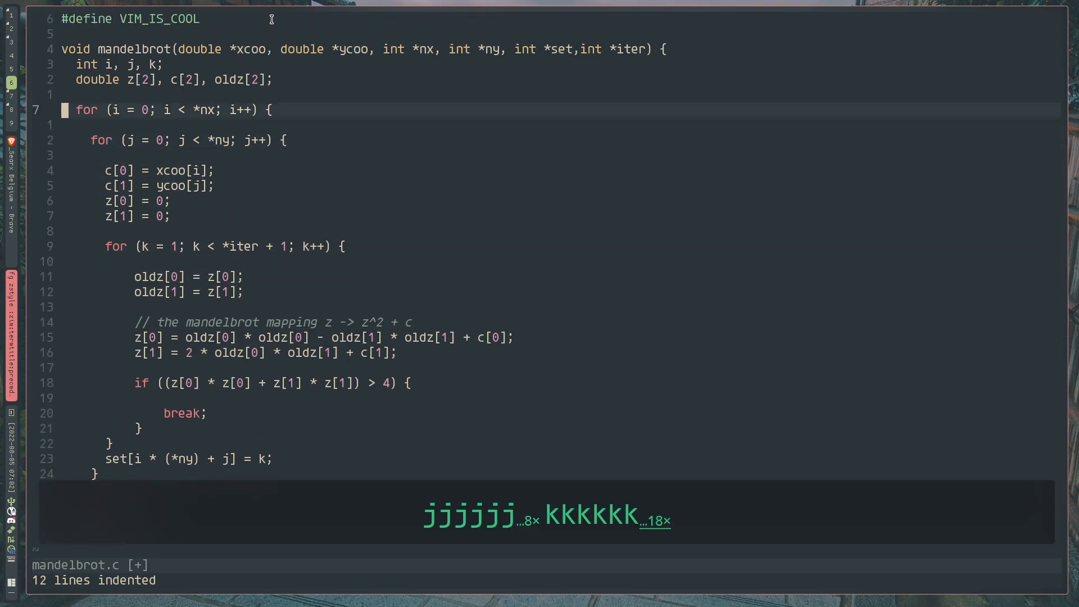
{"action": "key", "text": "j"}
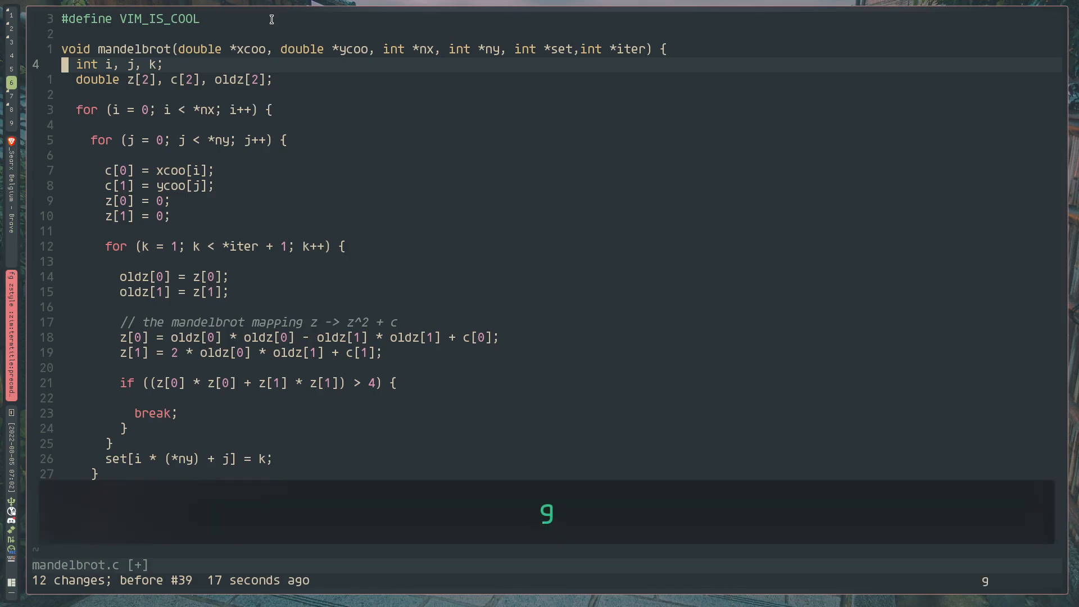
Add a closing comment to mandelbrot.c containing the completed file name stuff.md
{"action": "key", "text": "V"}
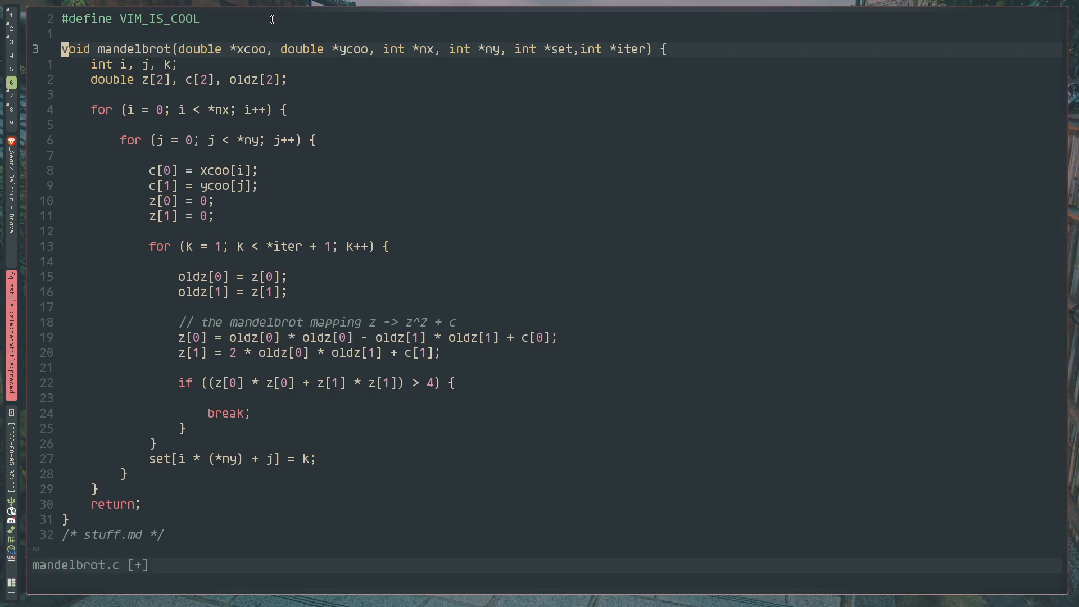
Add an indented declaration double bruh = 1.01; below the oldz declaration
{"action": "key", "text": "i"}
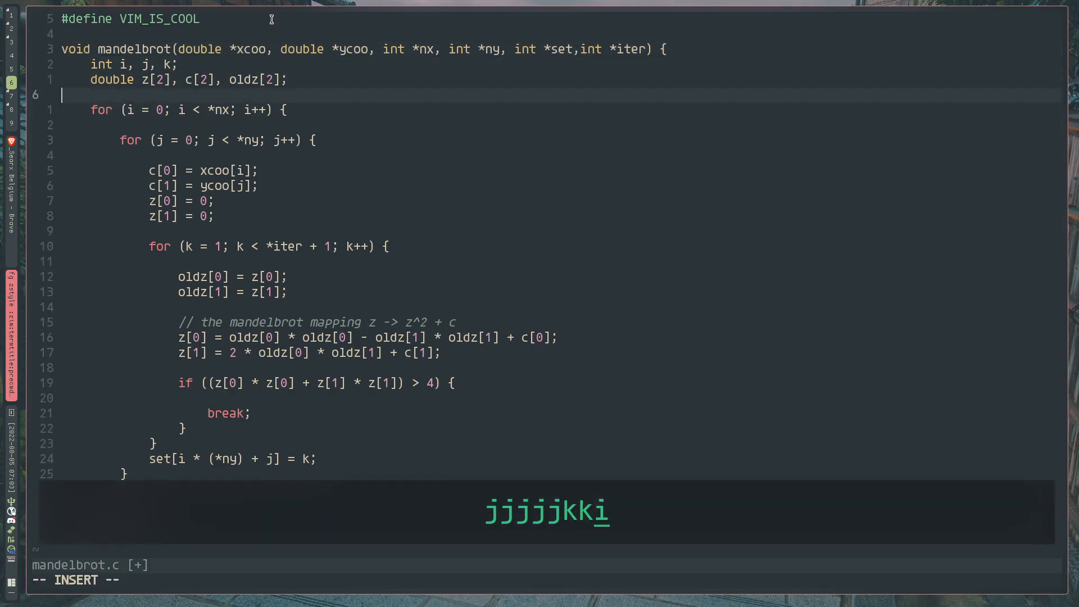
{"action": "type", "text": "kjdkls"}
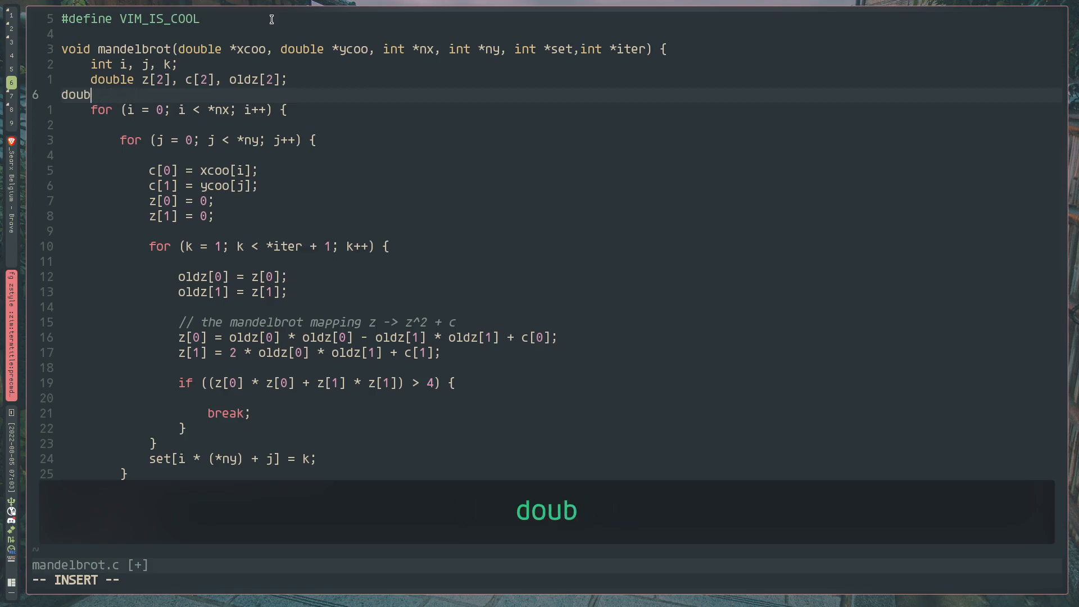
{"action": "type", "text": "le bru"}
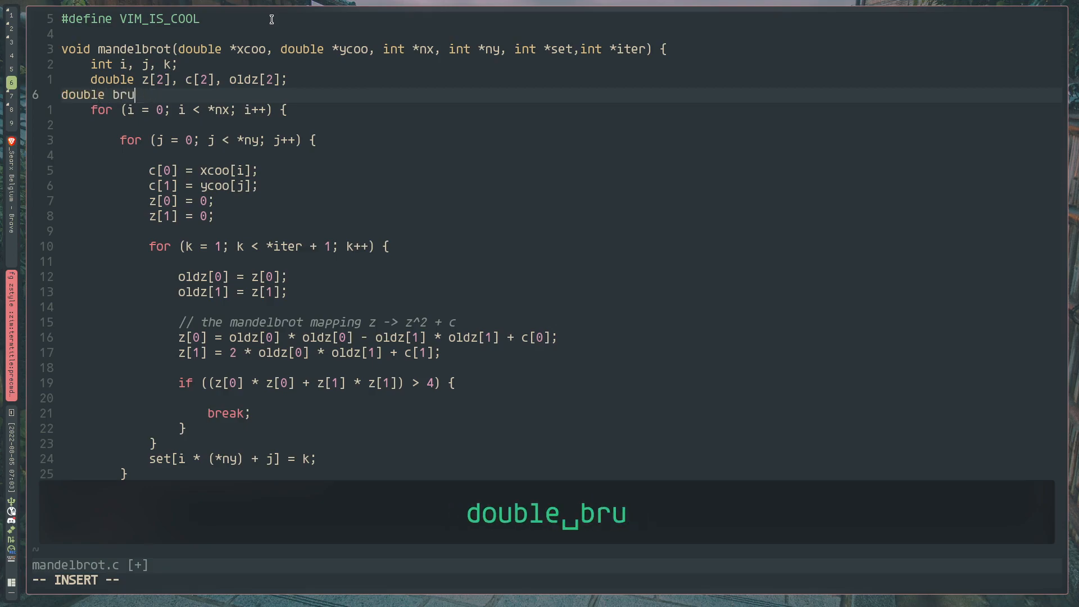
{"action": "type", "text": "h = 1."}
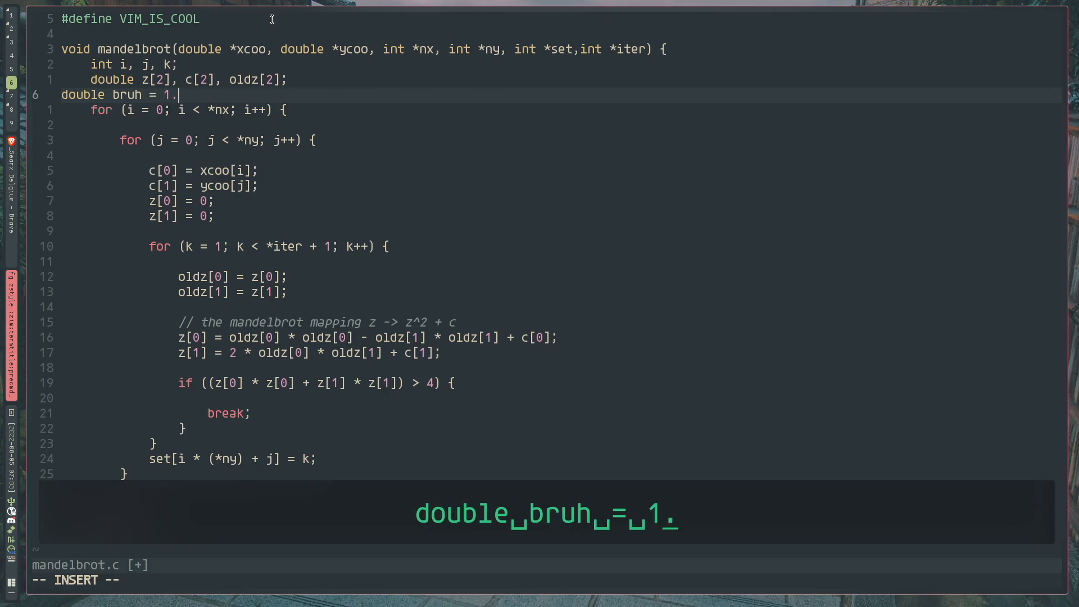
{"action": "type", "text": "01"}
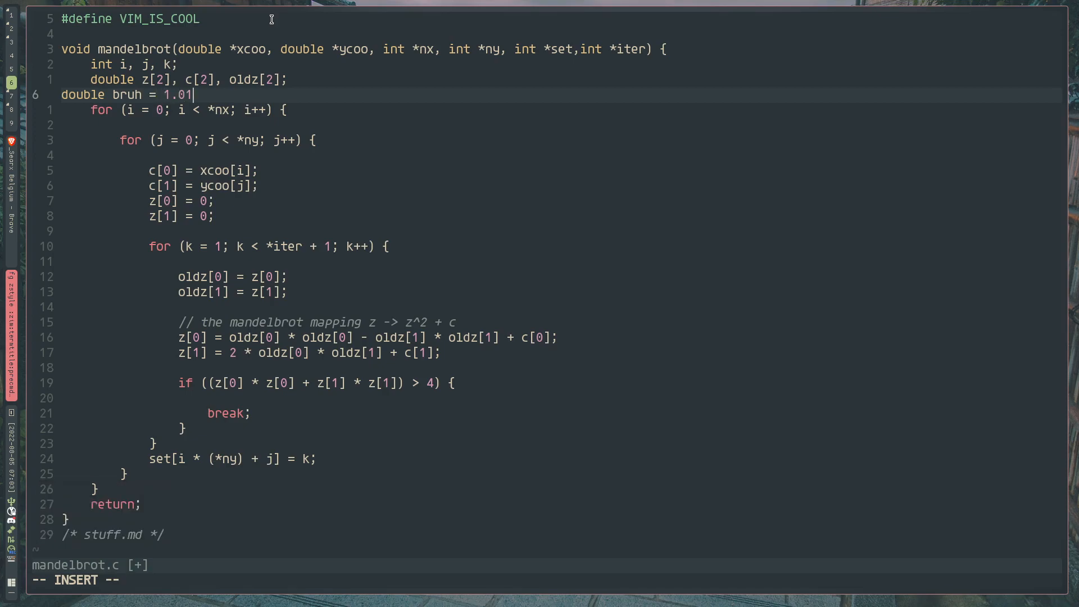
{"action": "key", "text": "ctrl+t"}
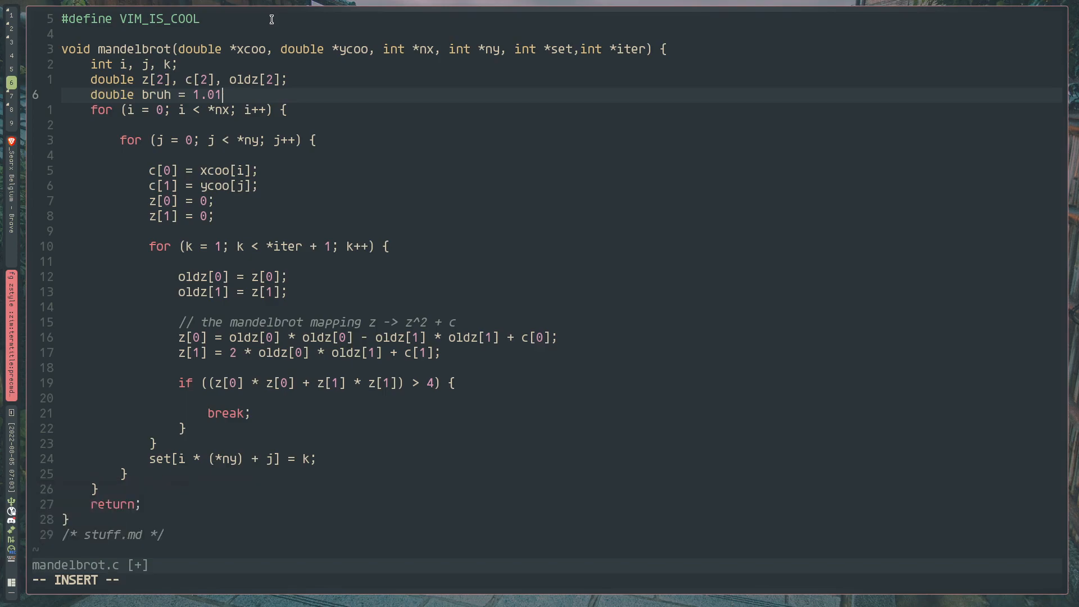
{"action": "key", "text": "Escape"}
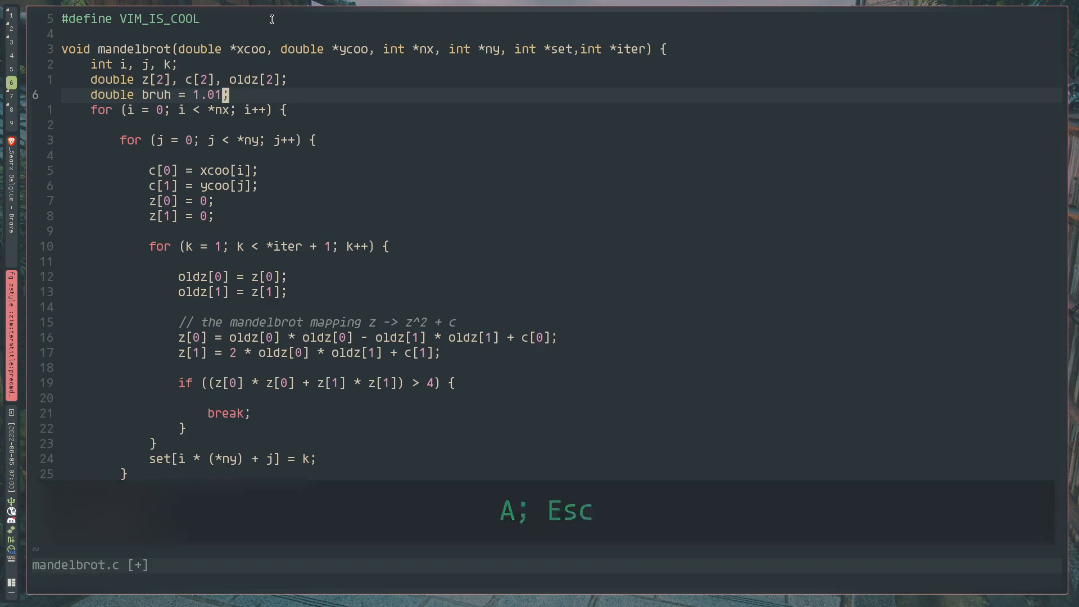
Remove the bruh line and start typing a partial word on a fresh blank line
{"action": "key", "text": "j"}
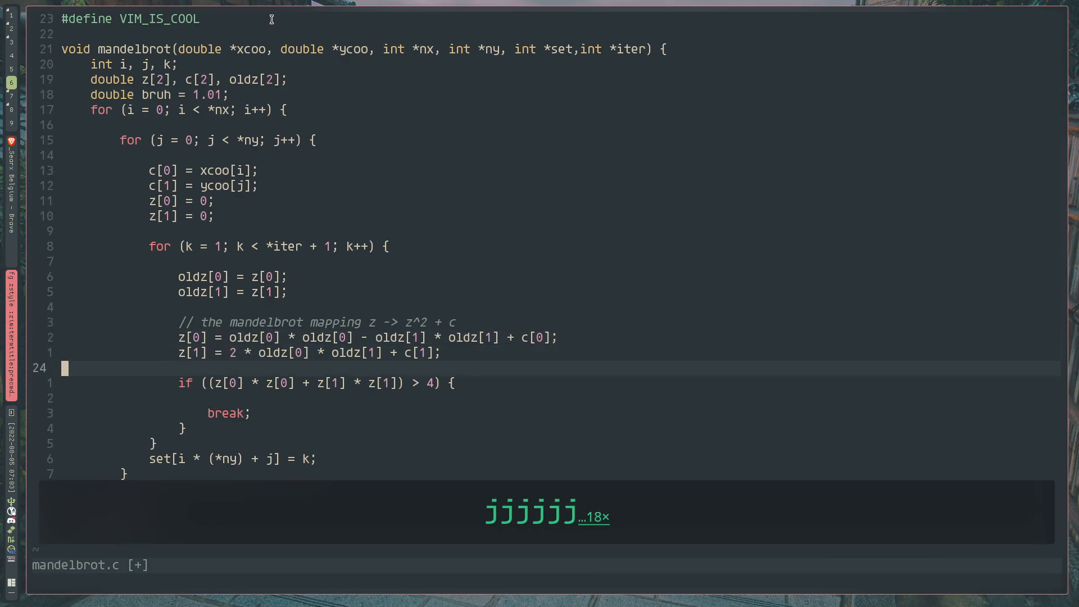
{"action": "key", "text": "k"}
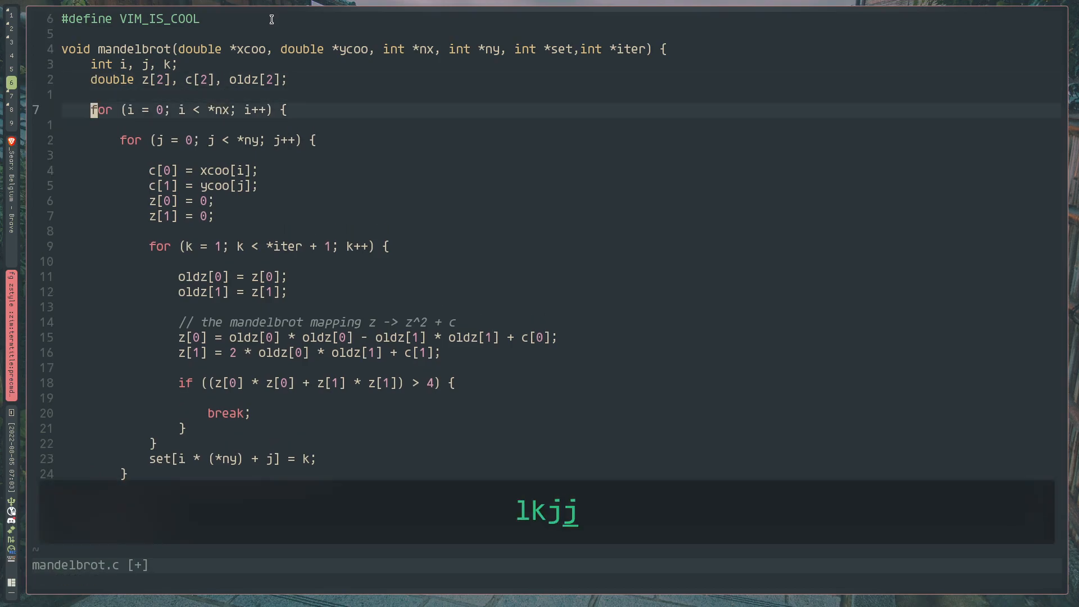
{"action": "key", "text": "o"}
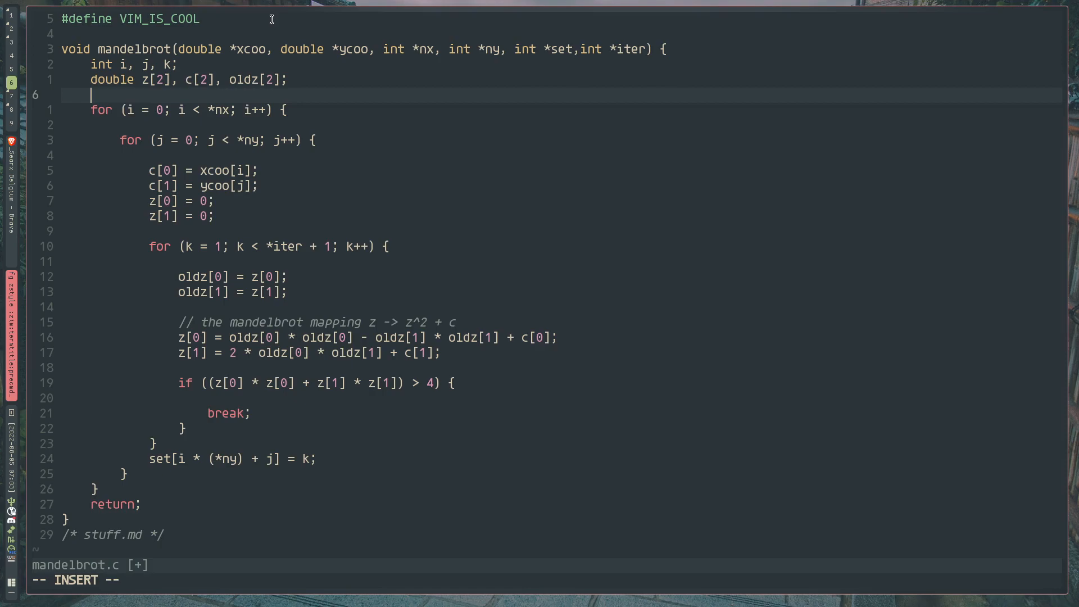
{"action": "type", "text": "int"}
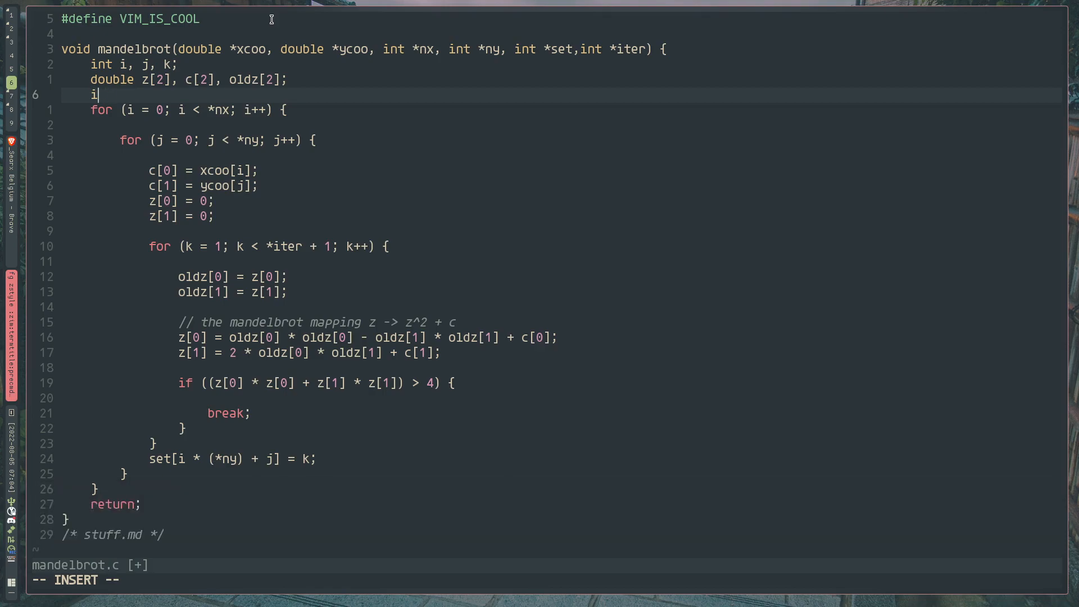
Cycle keyword completions (iter, if, int) for the partial word, then discard them
{"action": "key", "text": "ctrl+x"}
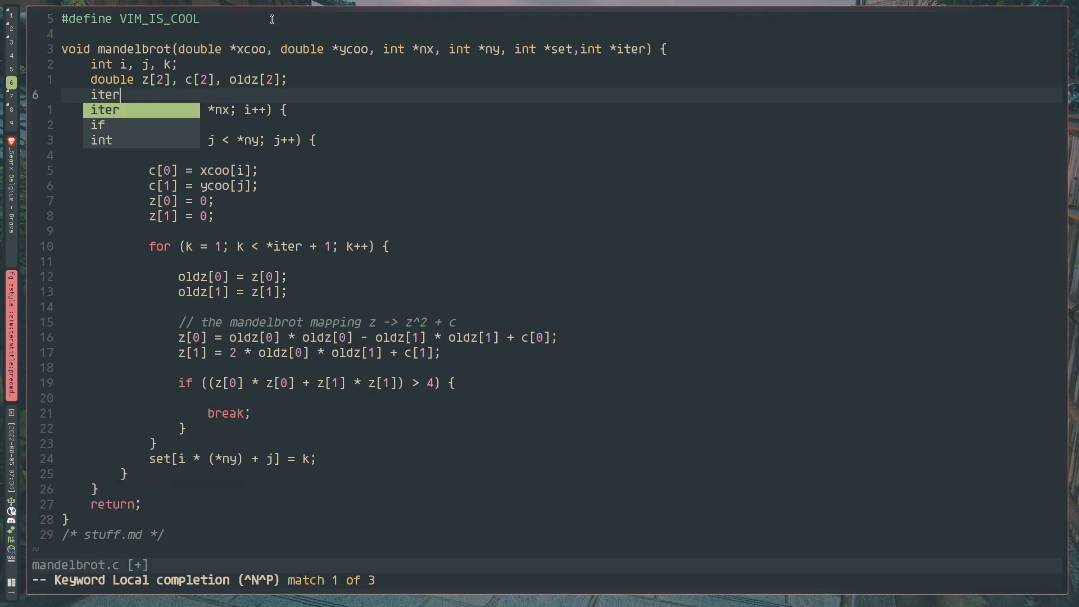
{"action": "key", "text": "ctrl+n"}
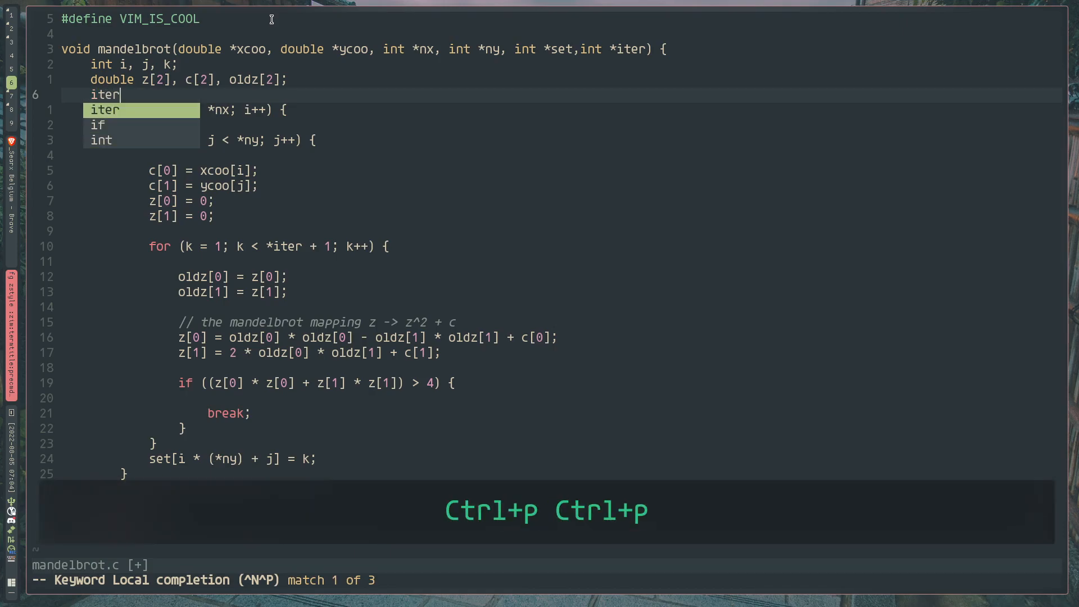
{"action": "key", "text": "Escape"}
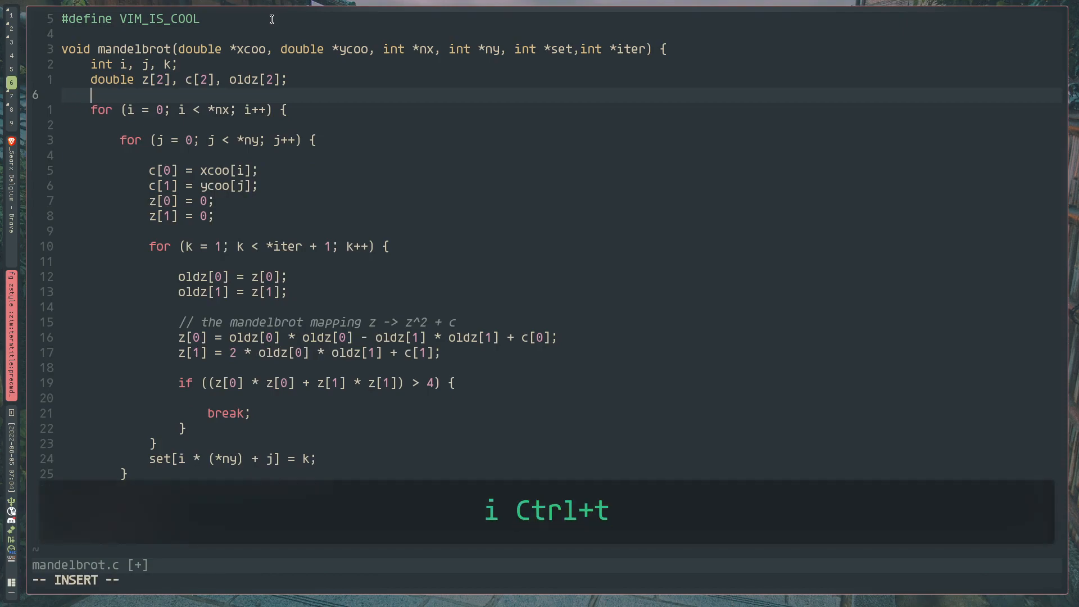
Declare int myInt = 10; via keyword completion and start a line below for whole-line completion
{"action": "type", "text": "int"}
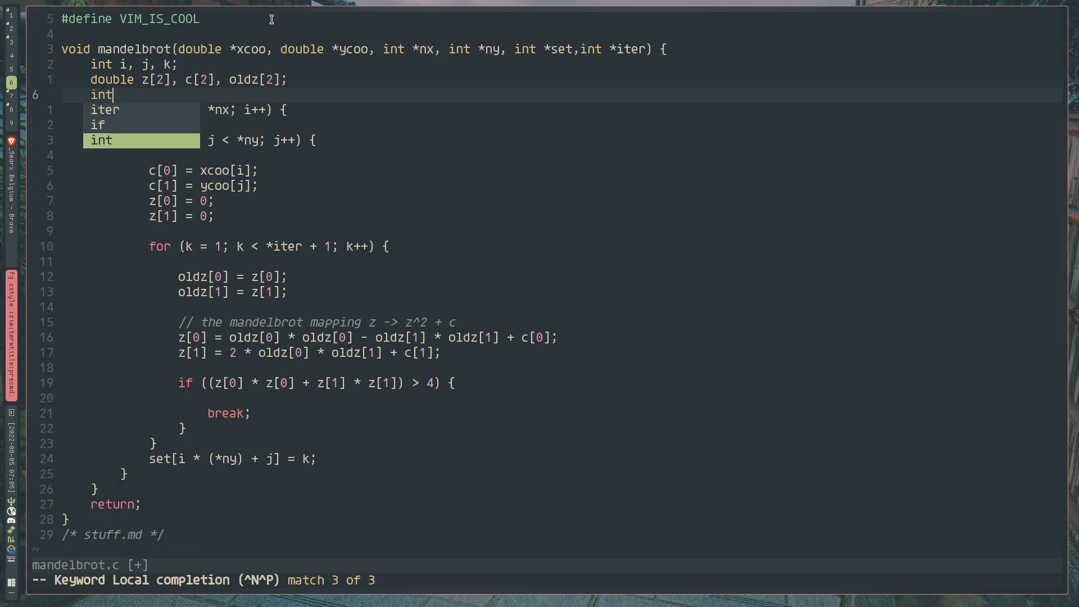
{"action": "type", "text": "m"}
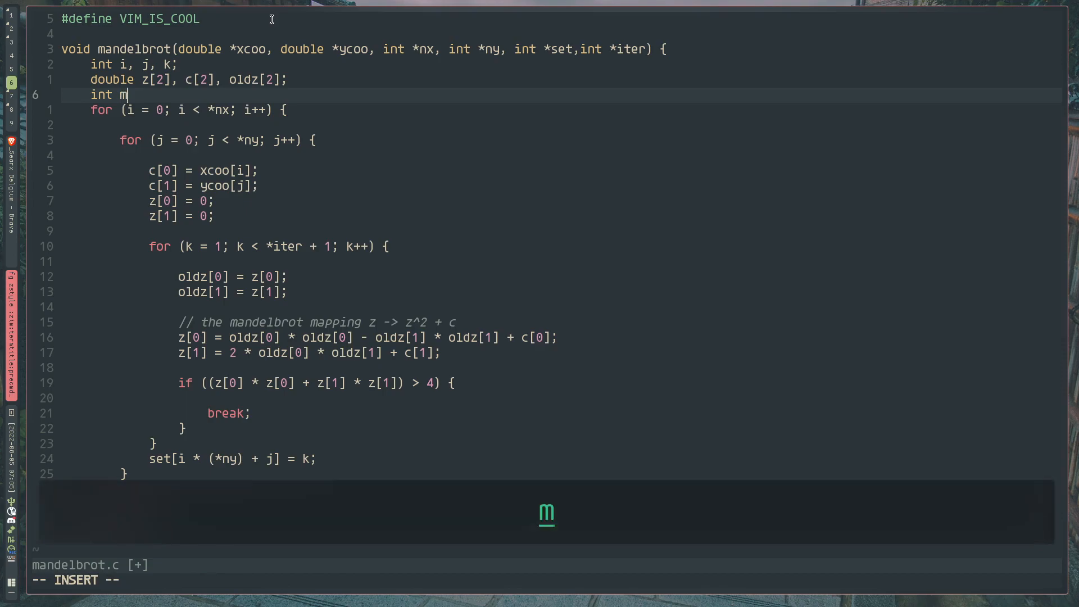
{"action": "type", "text": "yInt"}
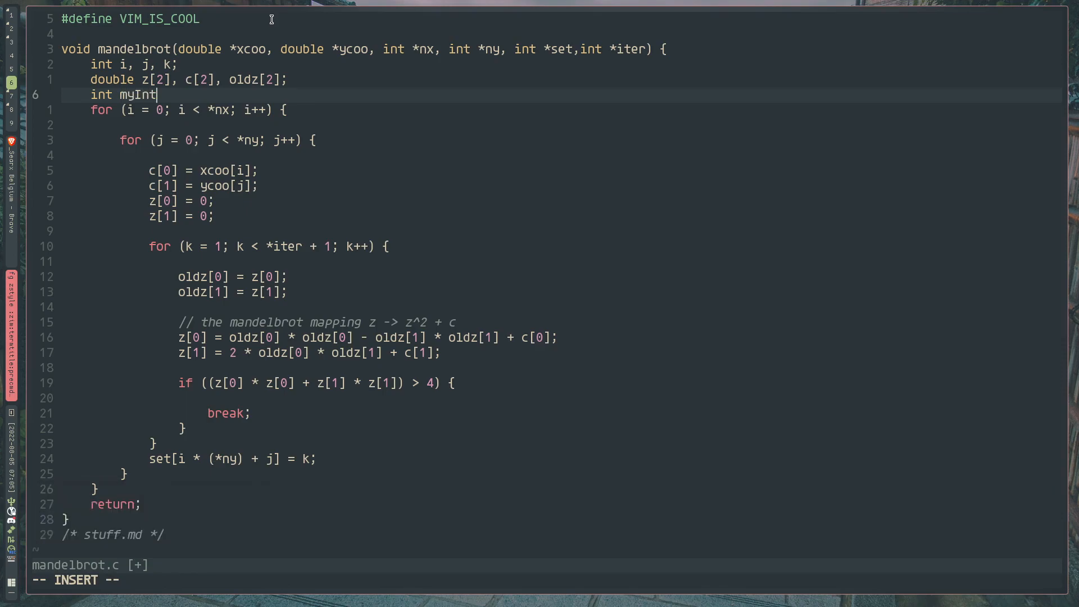
{"action": "type", "text": "= 10;"}
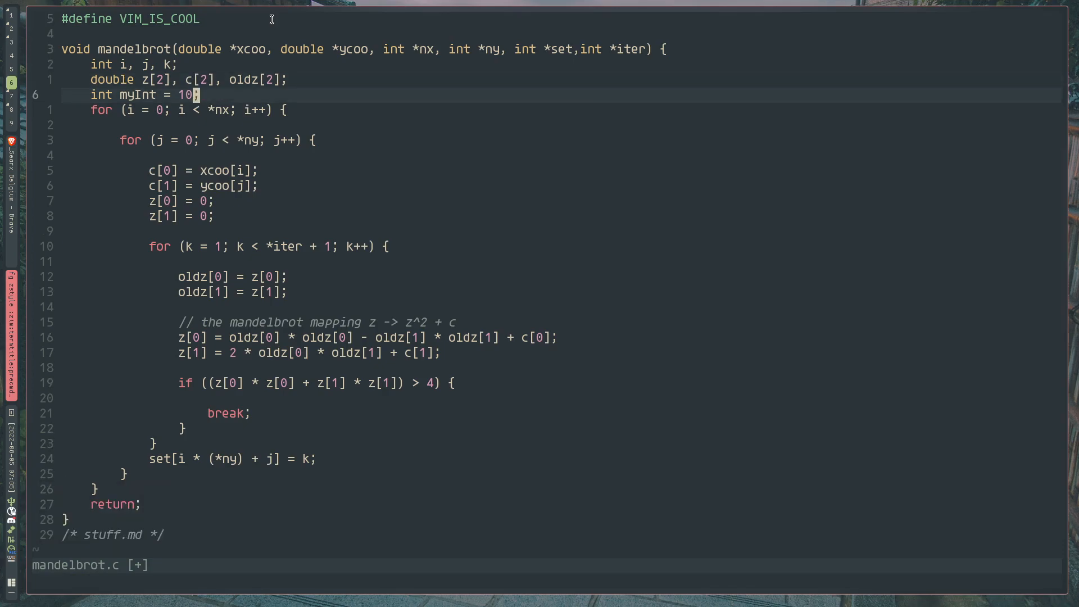
{"action": "key", "text": "o"}
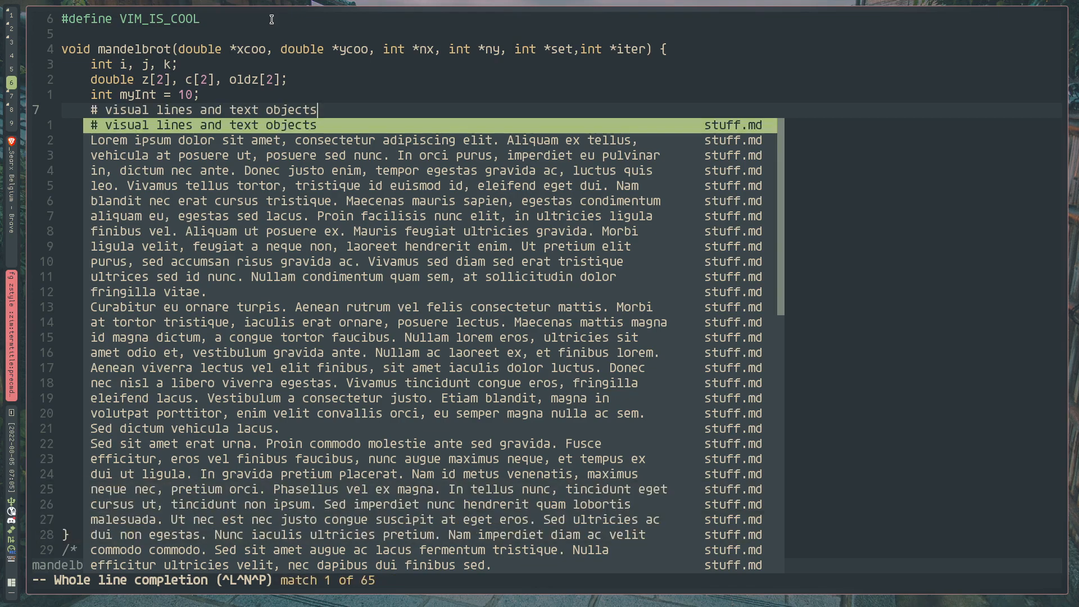
Cycle the whole-line and keyword completions from stuff.md, then leave the trial line unmatched after z[0] = 0;
{"action": "key", "text": "ctrl+n"}
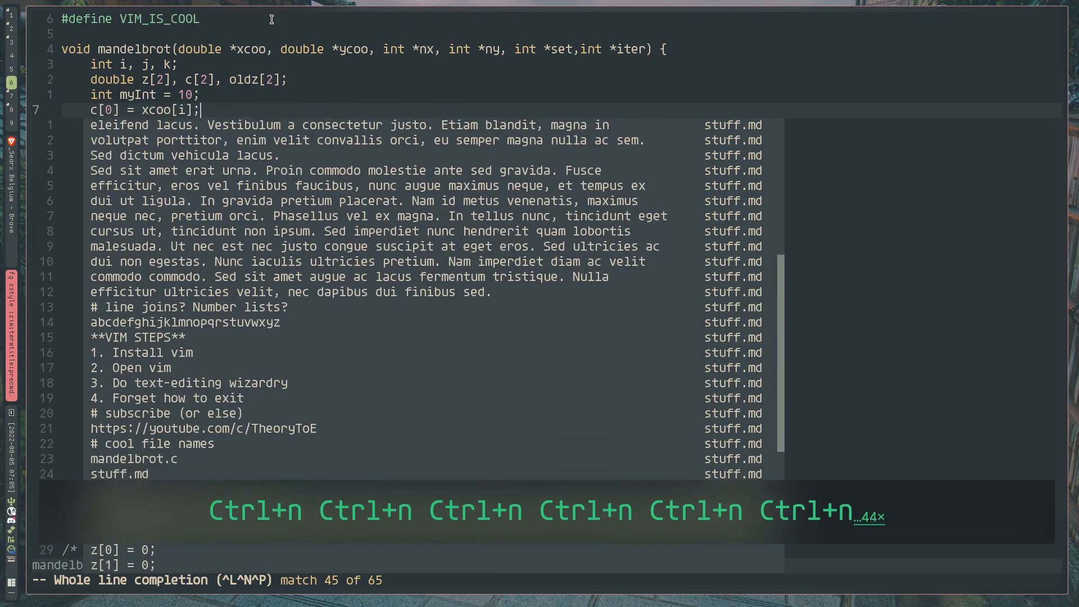
{"action": "key", "text": "Ctrl+n"}
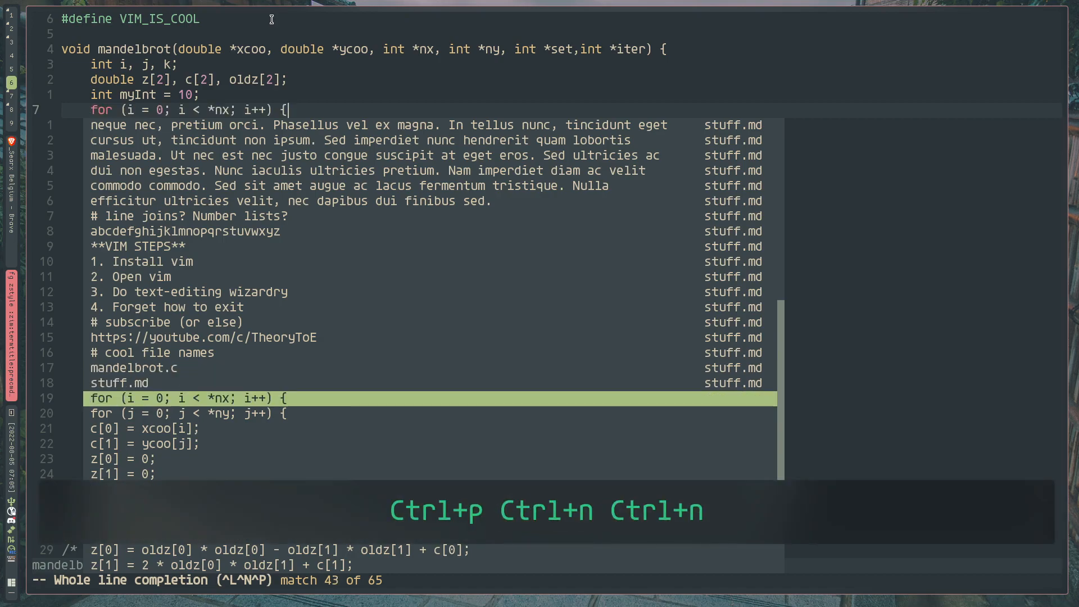
{"action": "key", "text": "ctrl+n"}
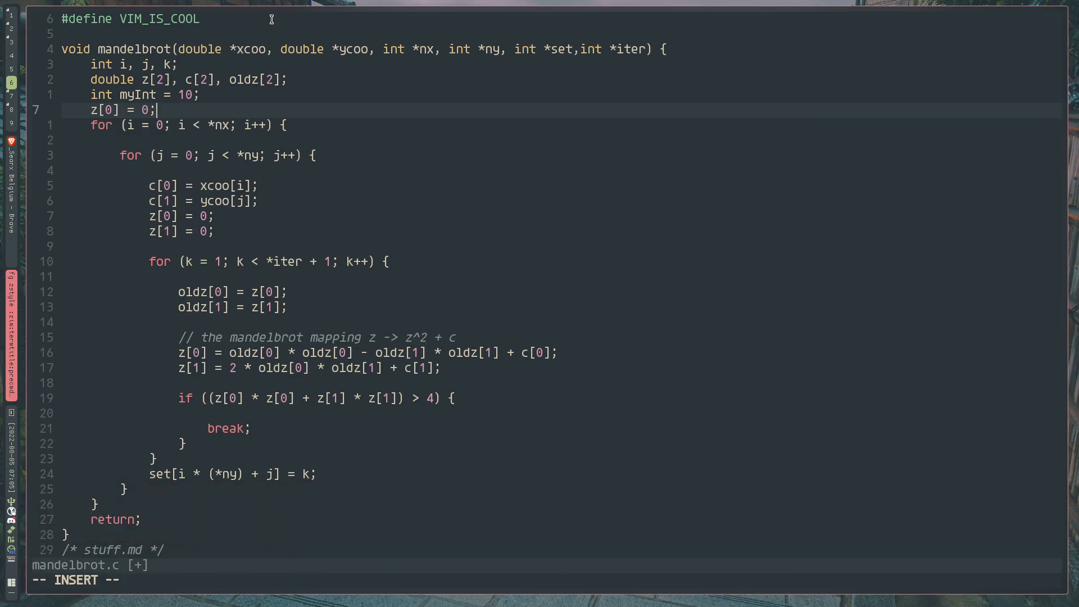
{"action": "key", "text": "ctrl+n"}
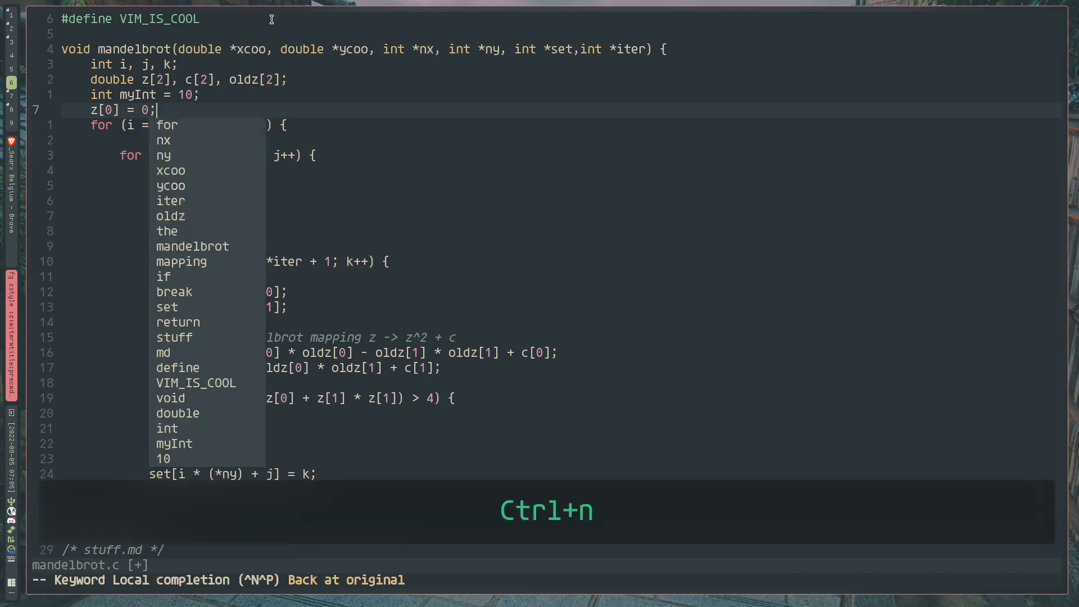
{"action": "key", "text": "ctrl+n"}
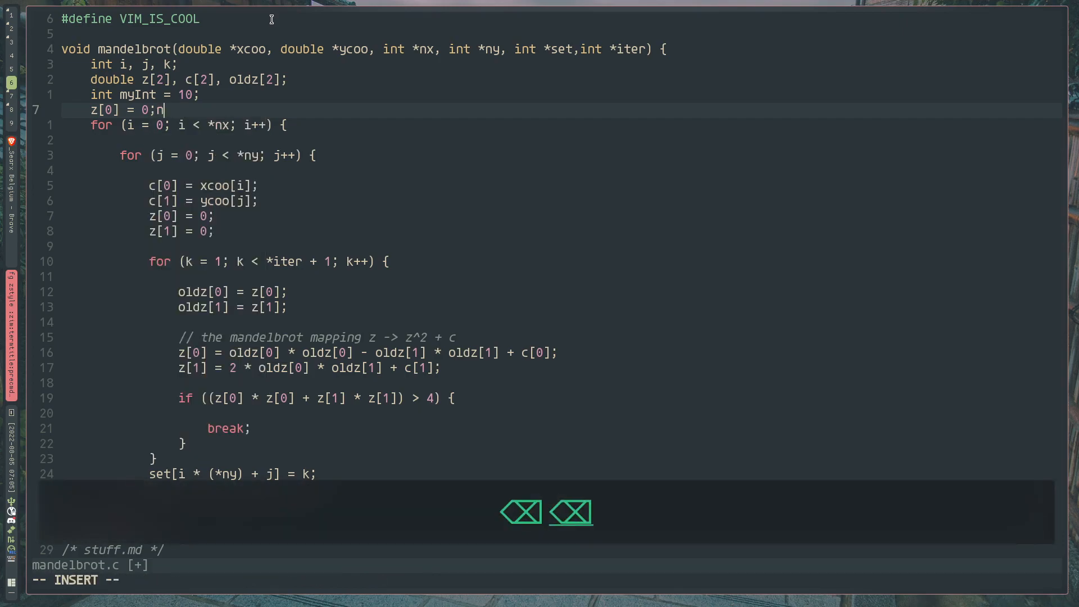
{"action": "key", "text": "Escape"}
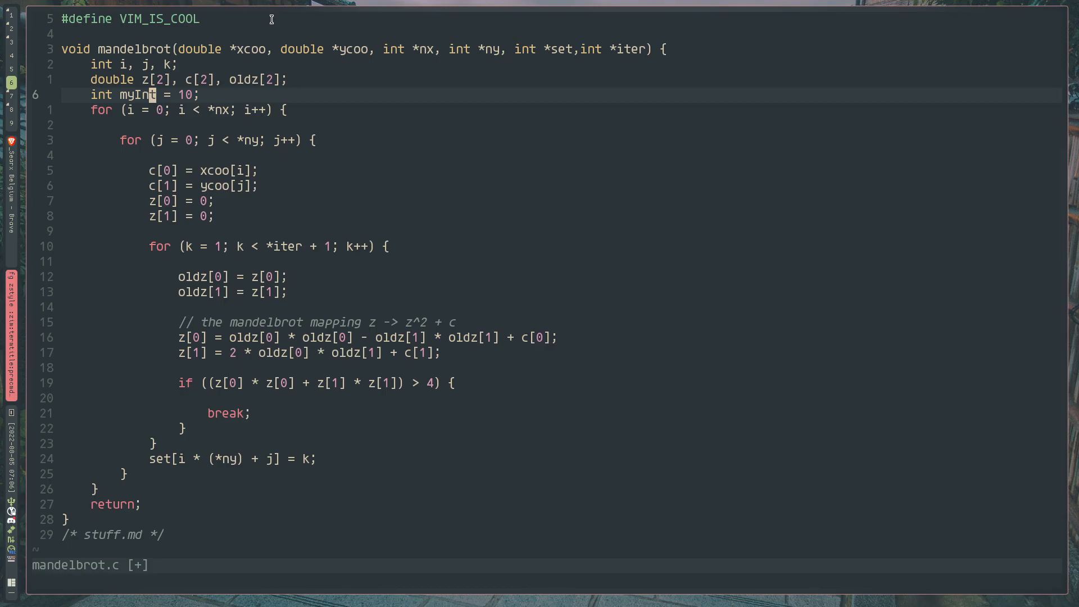
Remove the trial line in mandelbrot.c and return to stuff.md under the line-joins heading
{"action": "key", "text": "j"}
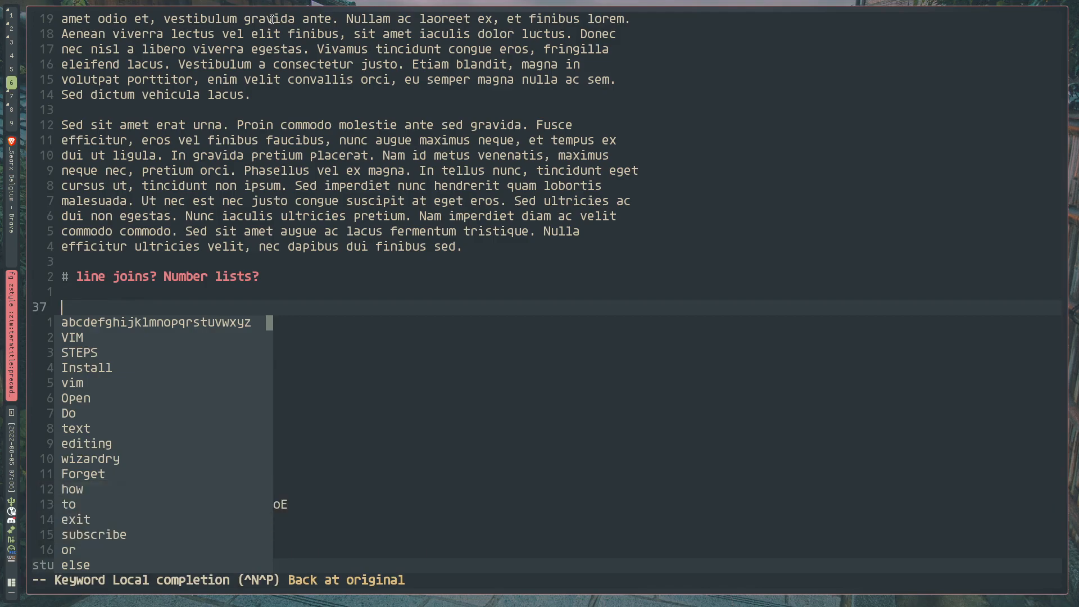
Cancel the empty-line completion, then complete 'tin' to a keyword from the file
{"action": "key", "text": "ctrl+n"}
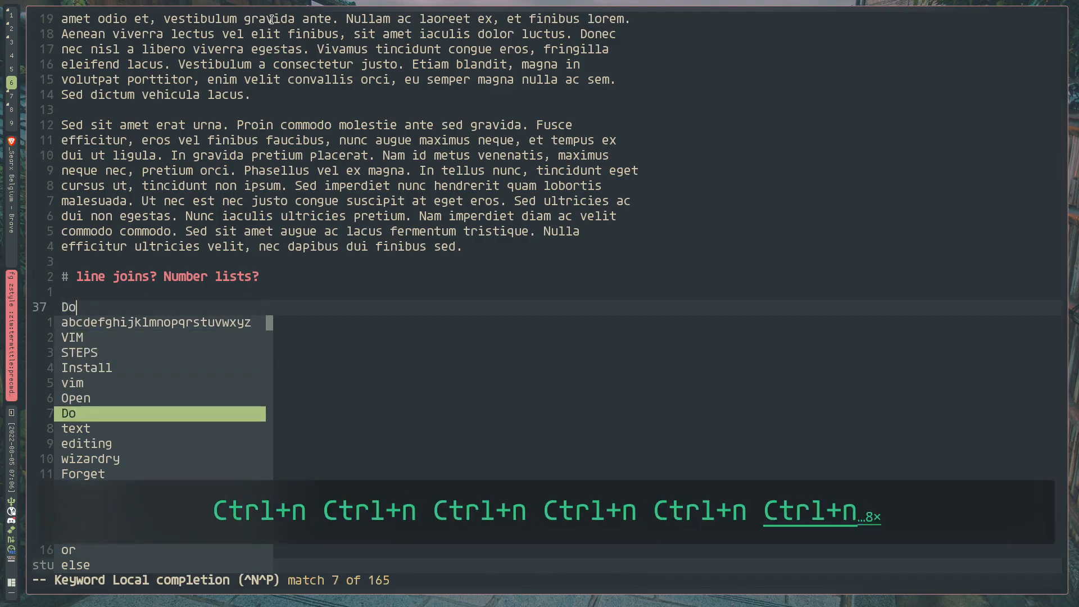
{"action": "key", "text": "ctrl+n"}
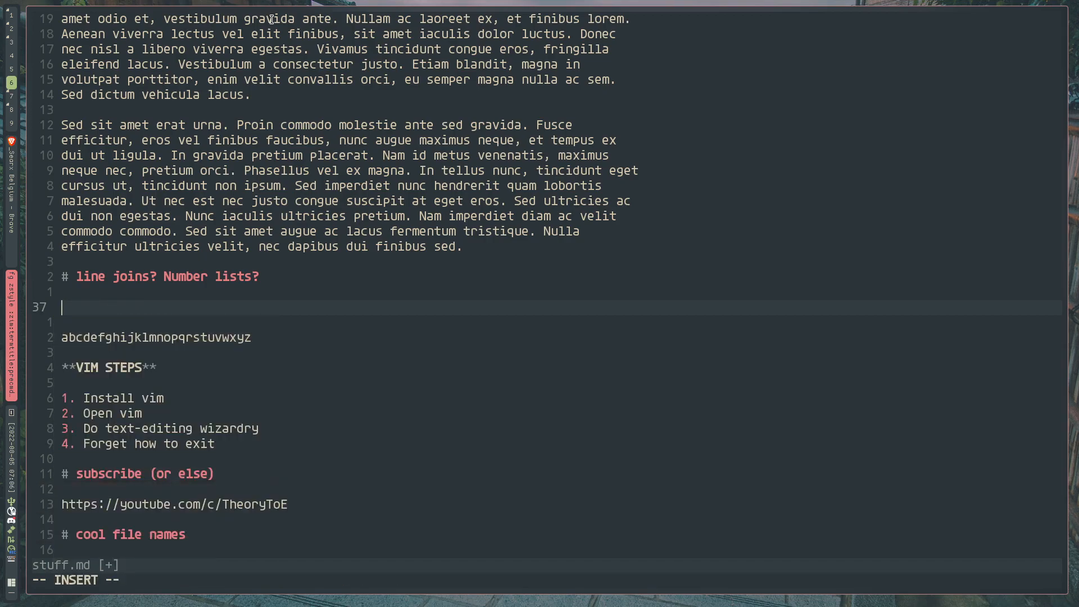
{"action": "type", "text": "tin"}
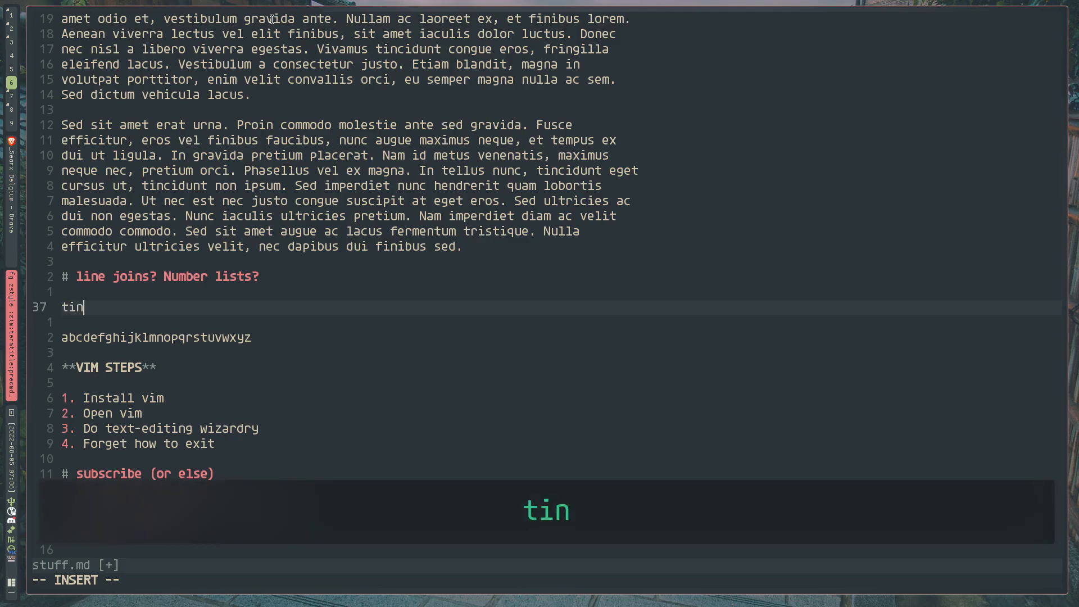
{"action": "key", "text": "ctrl+n"}
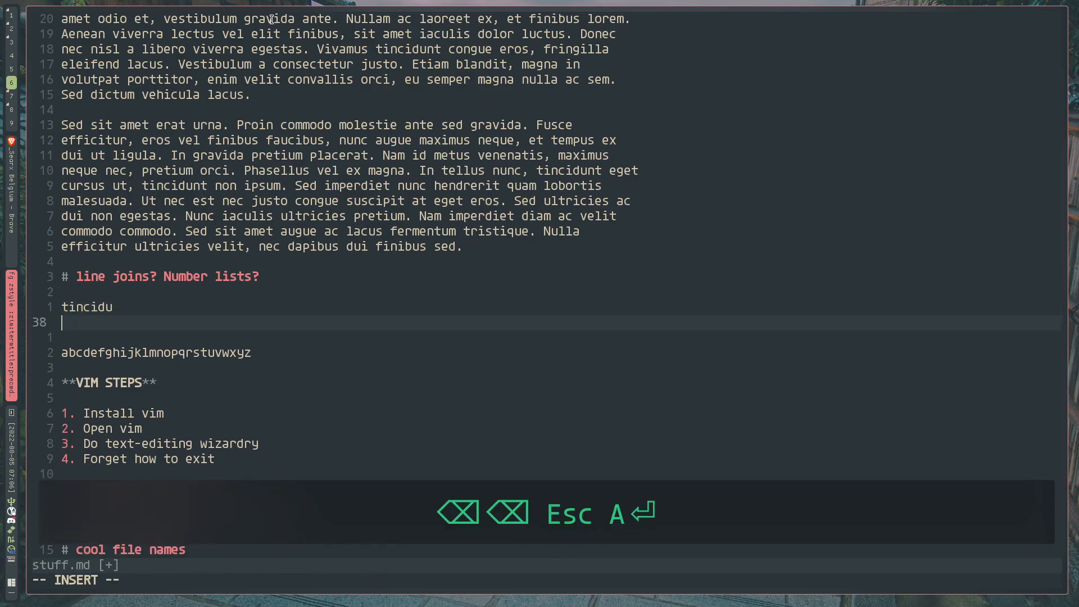
Try 'ne' keyword completion picking nec, then 'a' with current-file-only completion
{"action": "type", "text": "ne"}
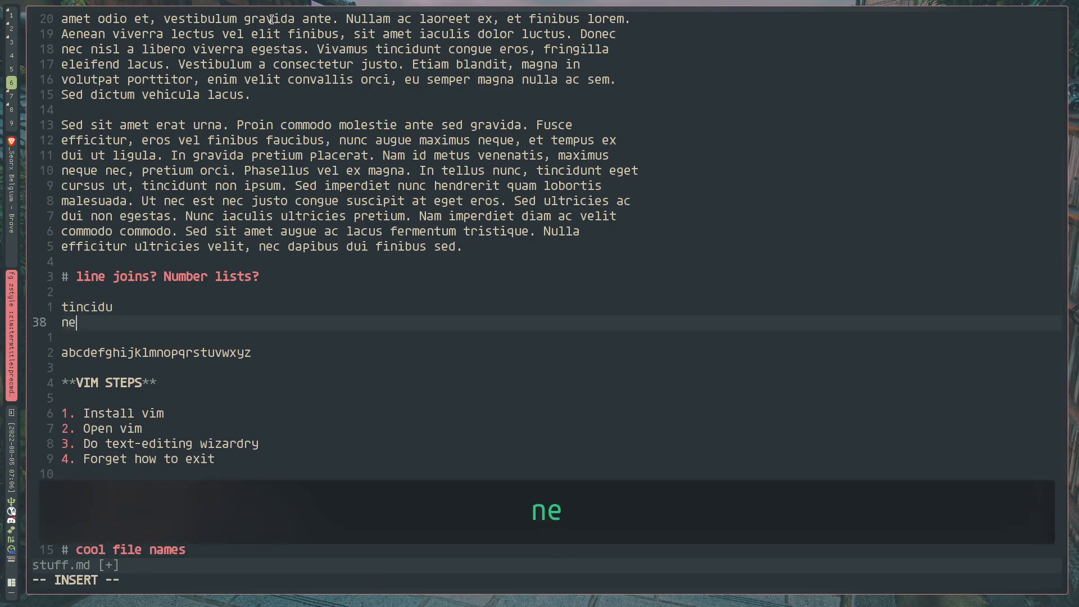
{"action": "key", "text": "ctrl+n"}
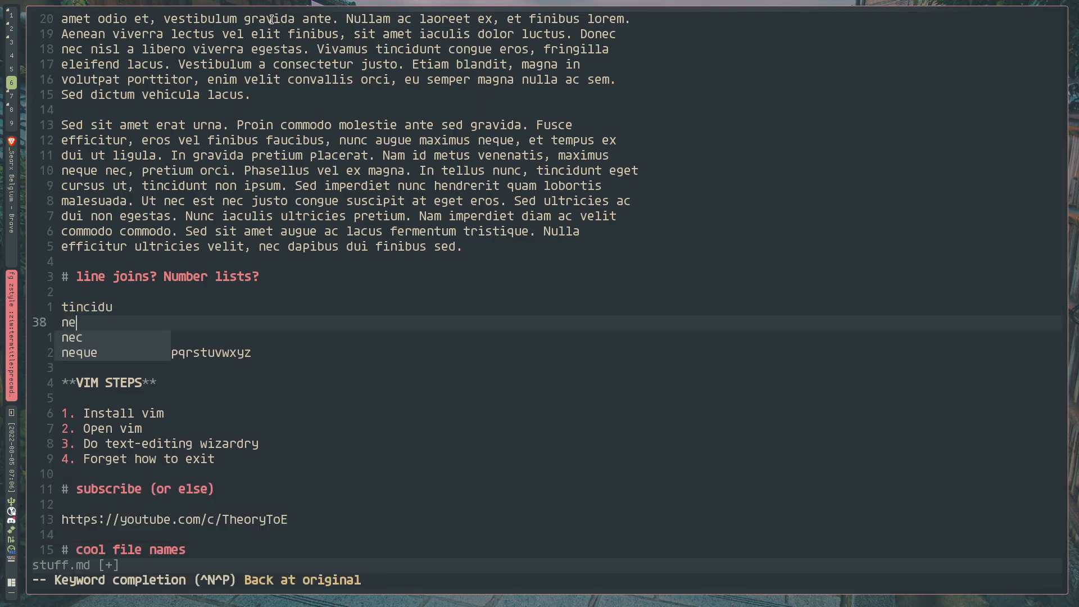
{"action": "key", "text": "ctrl+n"}
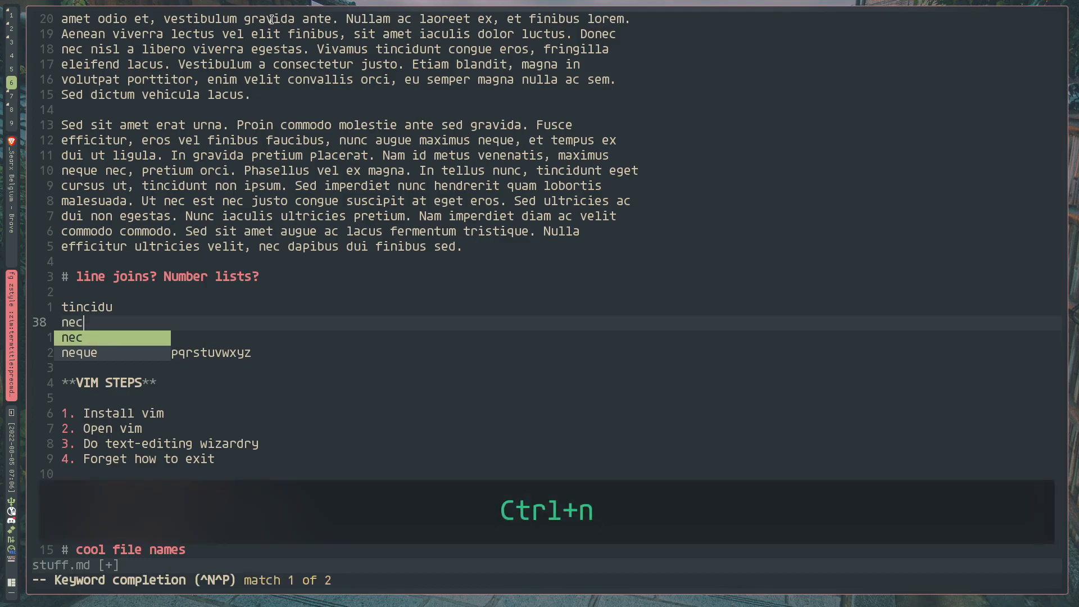
{"action": "key", "text": "ctrl+n"}
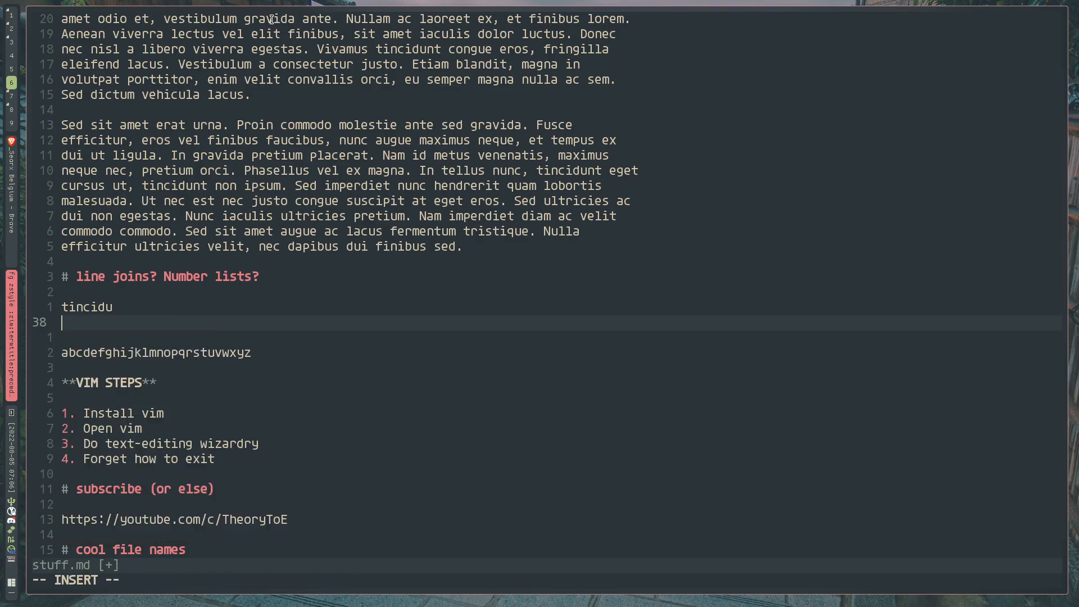
{"action": "type", "text": "a"}
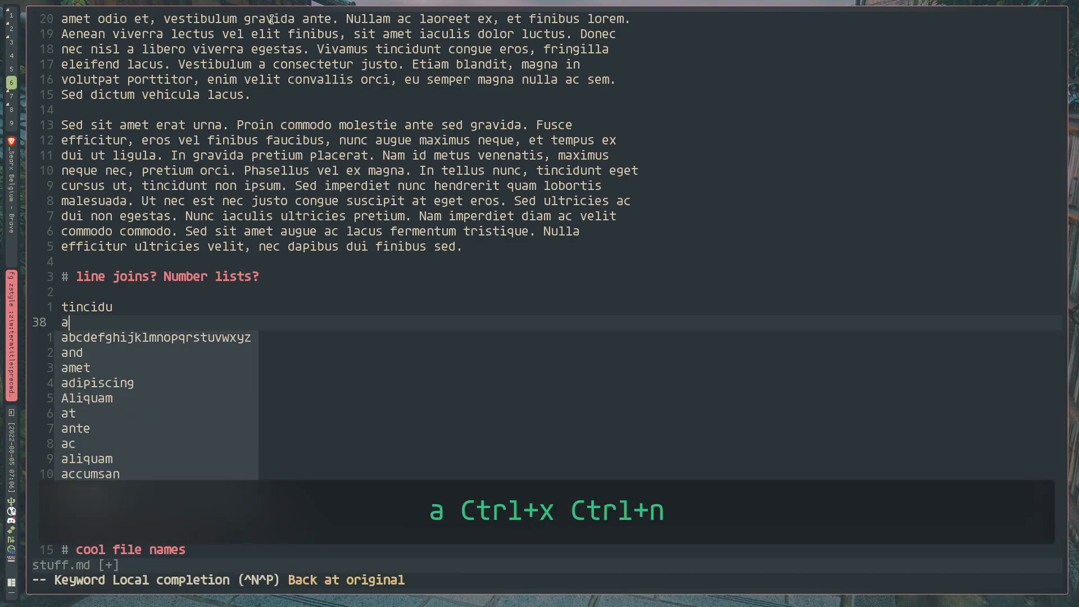
{"action": "key", "text": "Ctrl+n"}
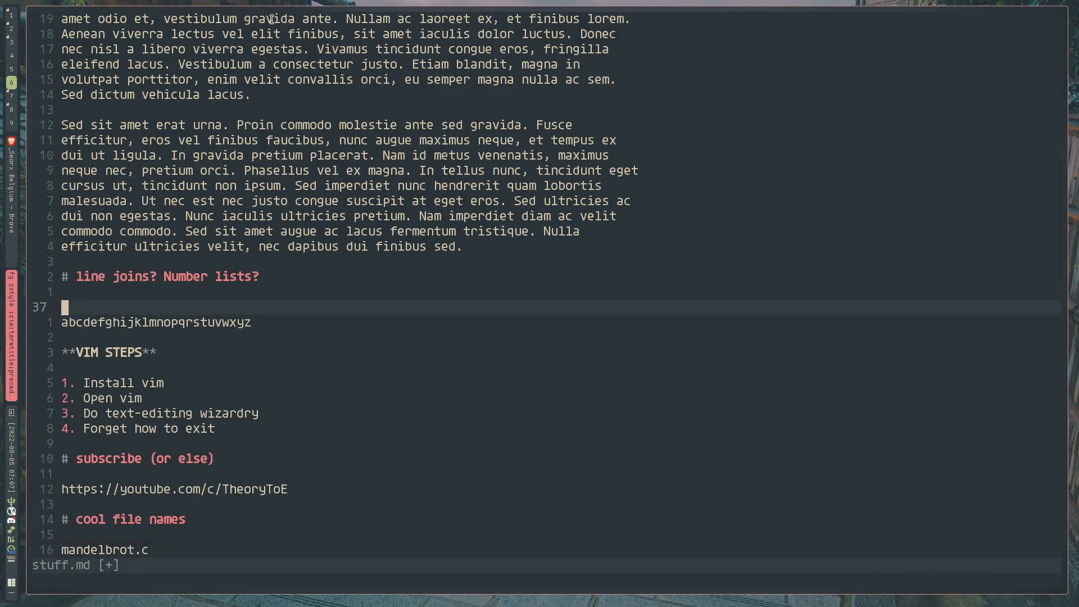
Clear the practice words and enable spell checking with :set spell
{"action": "key", "text": "i"}
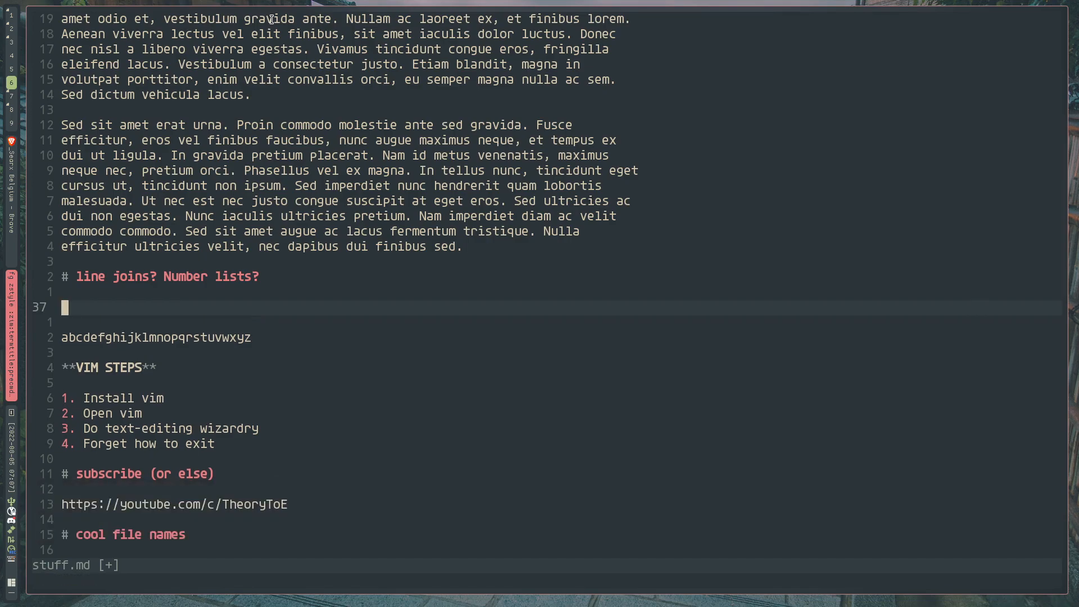
{"action": "type", "text": ":set sp"}
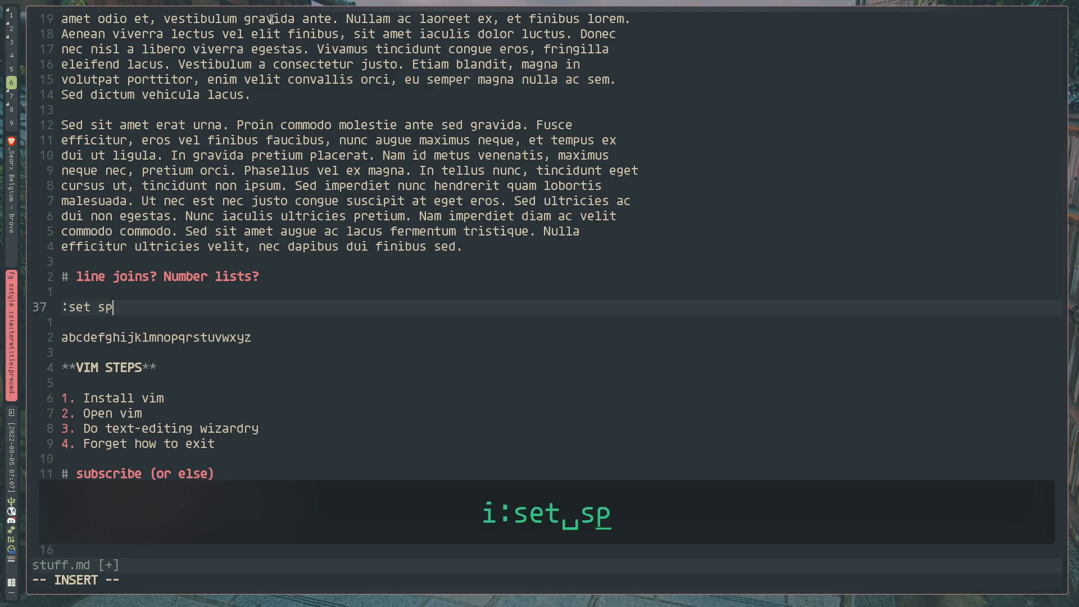
{"action": "key", "text": "Escape"}
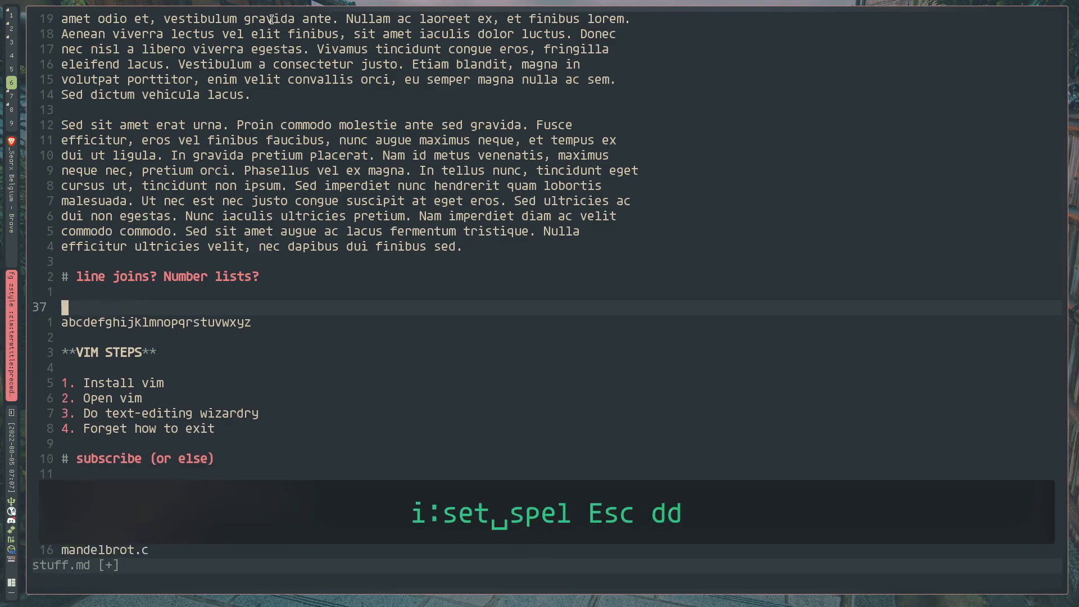
{"action": "type", "text": ":set"}
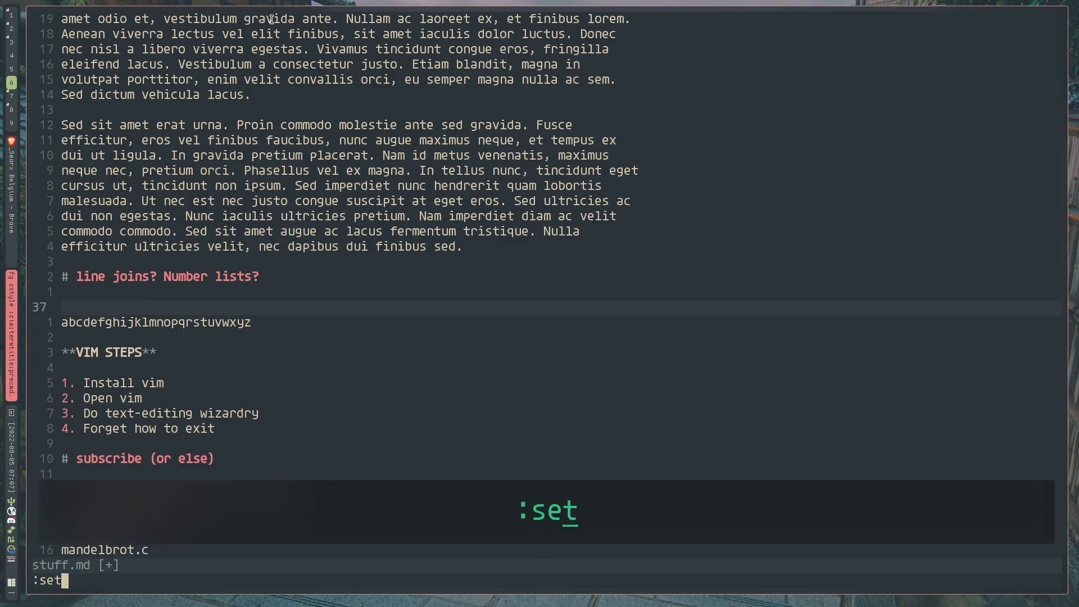
{"action": "type", "text": "spell"}
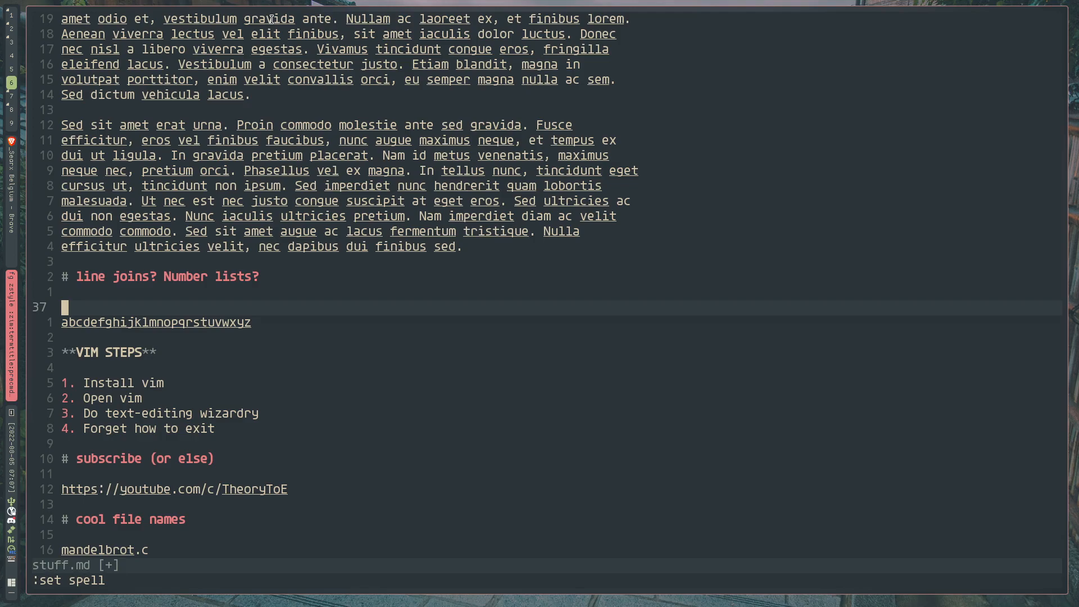
On a new line, complete 'hel' from the dictionary, stepping through matches to helicopter
{"action": "key", "text": "O"}
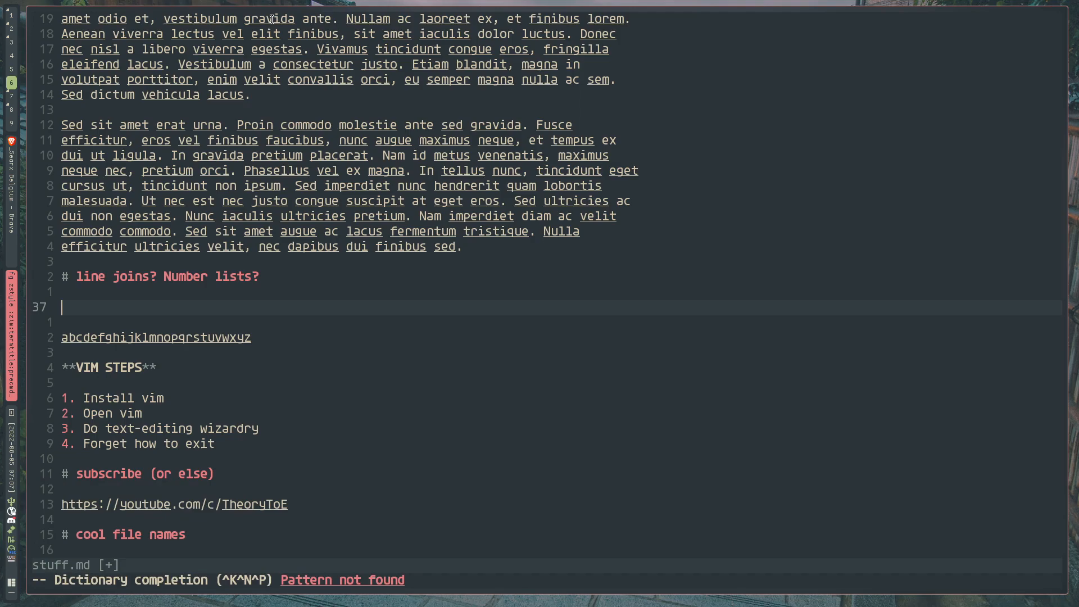
{"action": "type", "text": "1"}
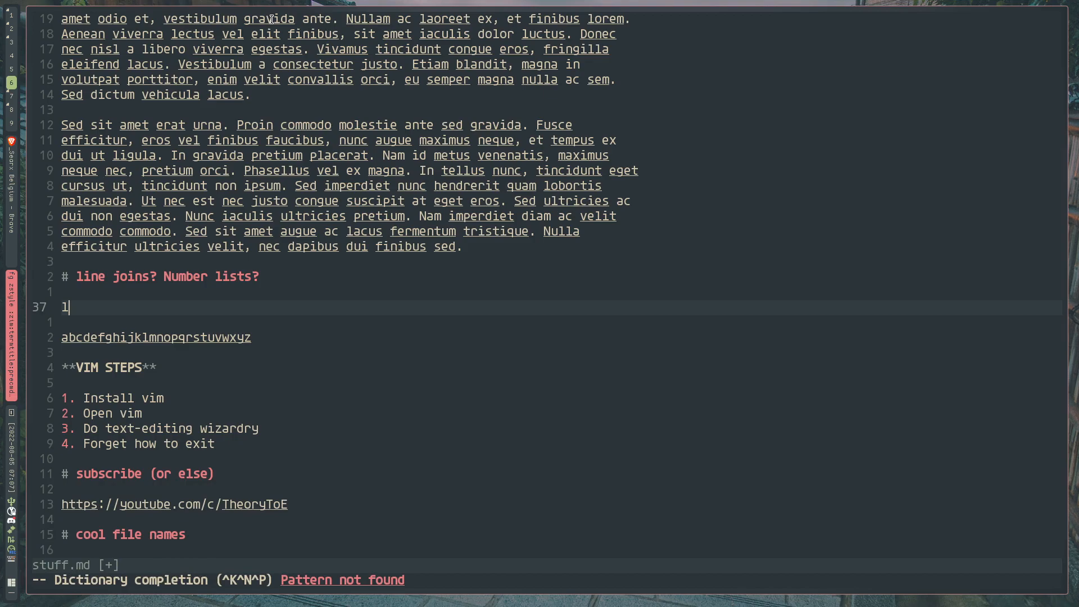
{"action": "type", "text": "hel"}
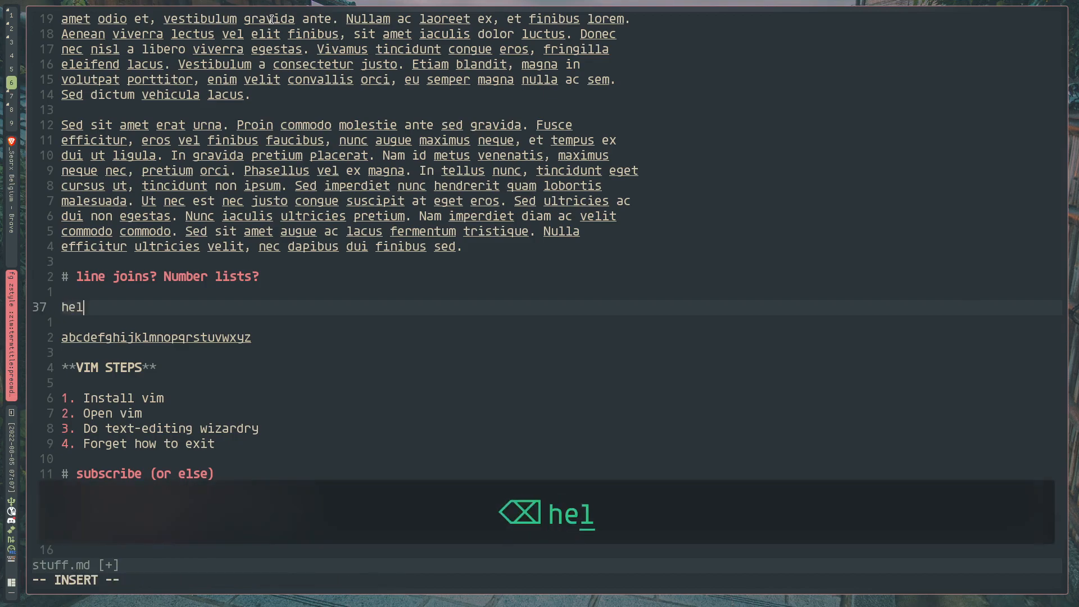
{"action": "key", "text": "ctrl+n"}
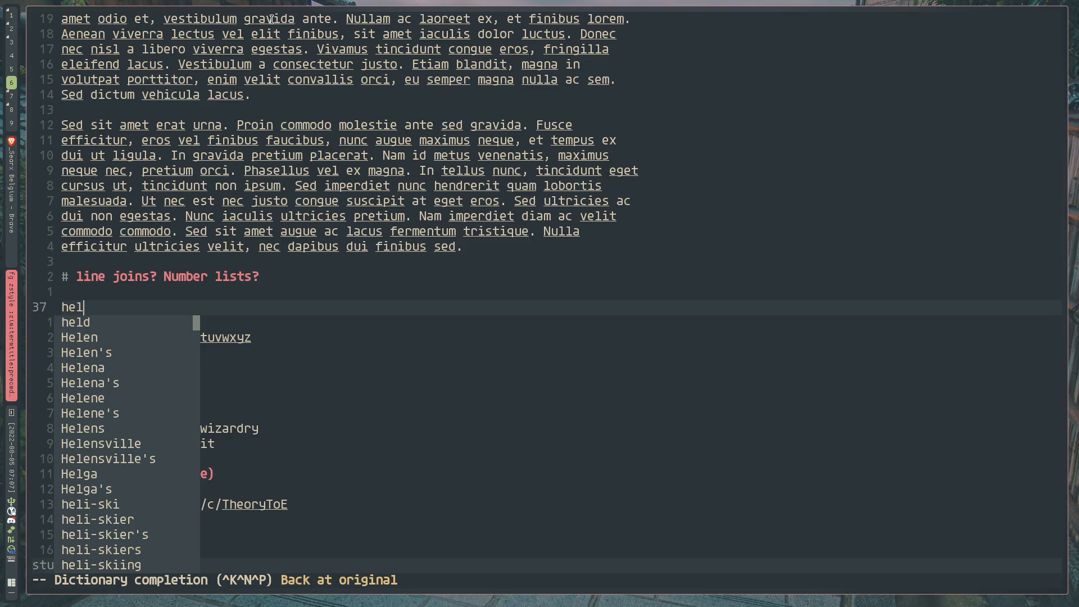
{"action": "key", "text": "ctrl+n"}
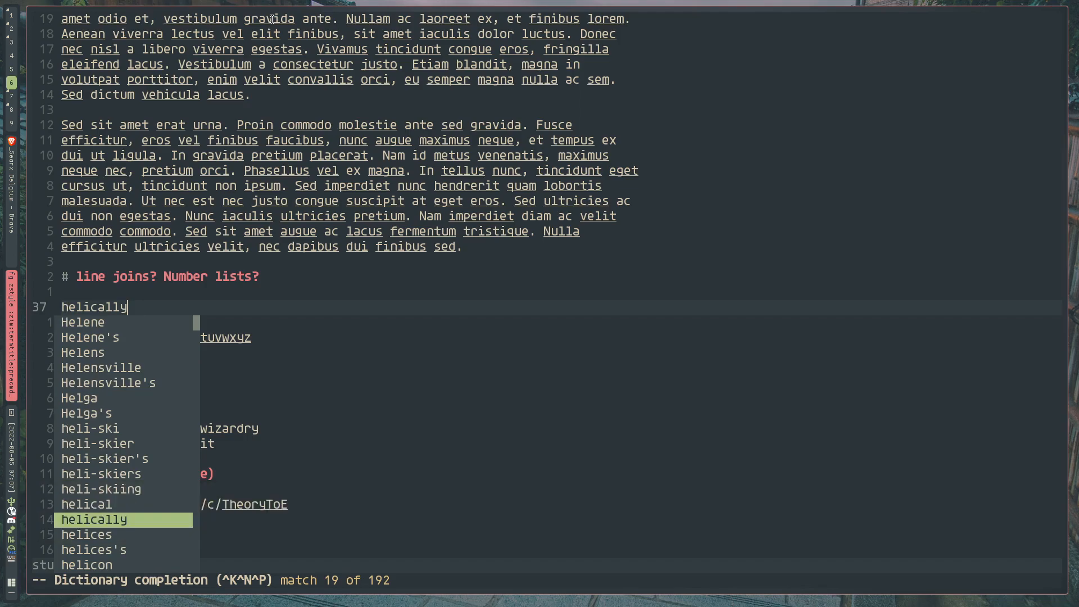
{"action": "key", "text": "ctrl+n"}
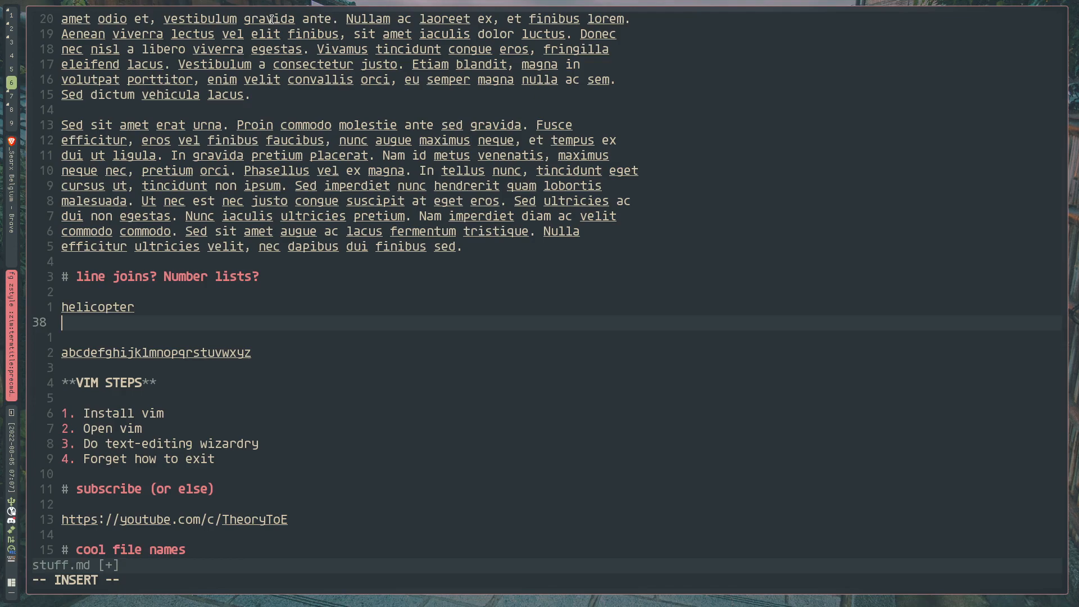
Type heelcopter and accept the spelling suggestion helicopter via Ctrl-X s
{"action": "type", "text": "re"}
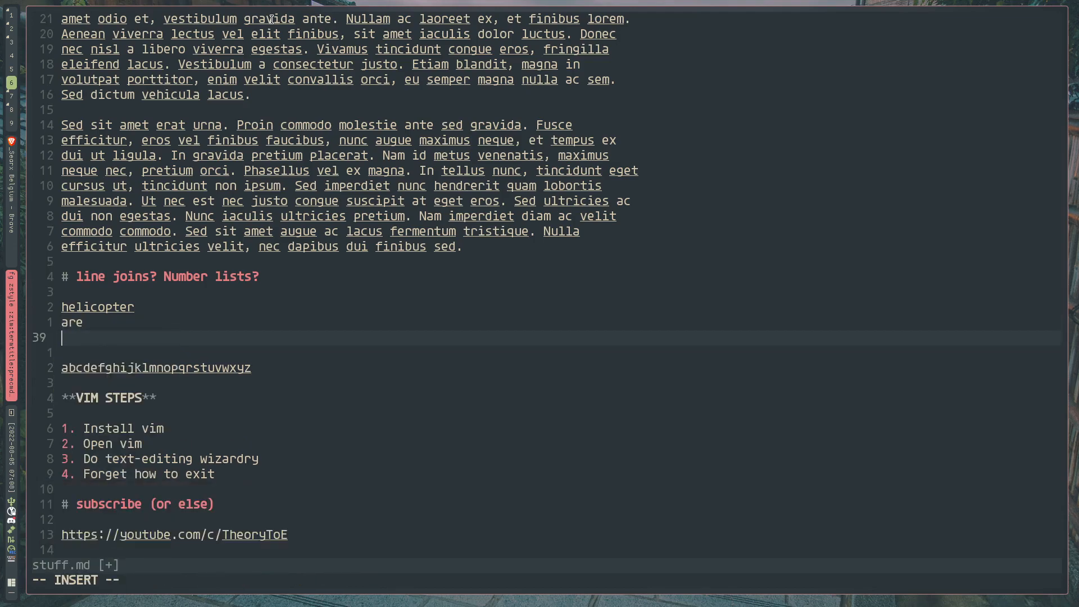
{"action": "type", "text": "we"}
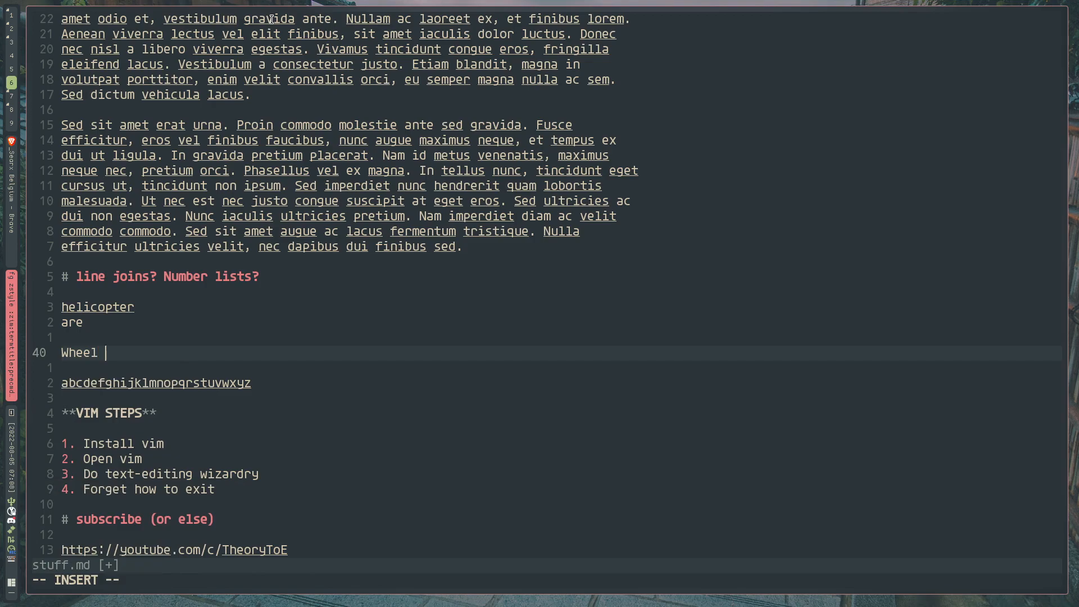
{"action": "type", "text": "heel"}
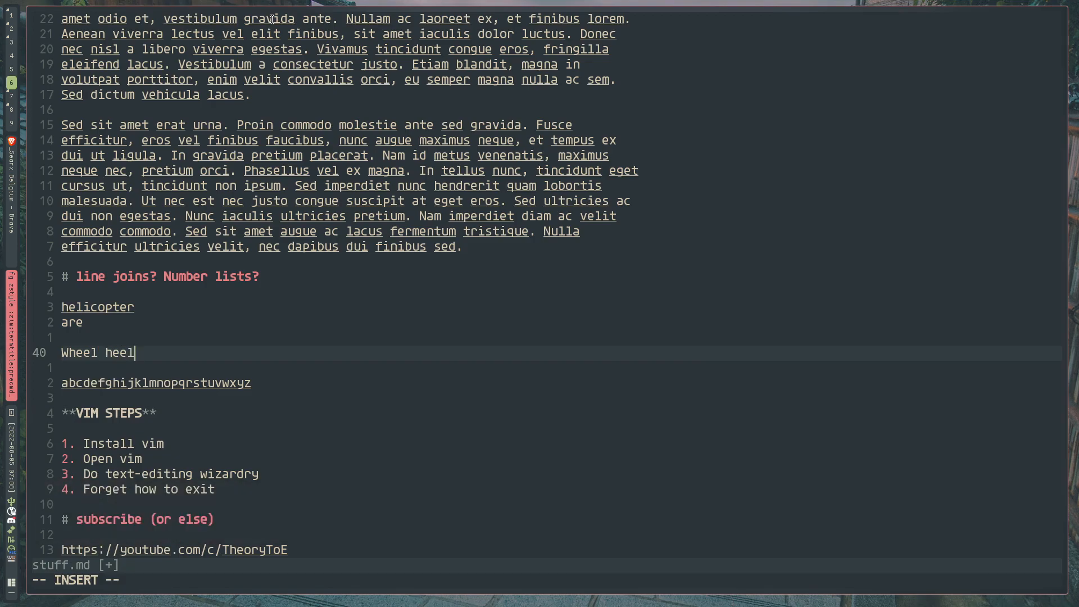
{"action": "type", "text": "copter"}
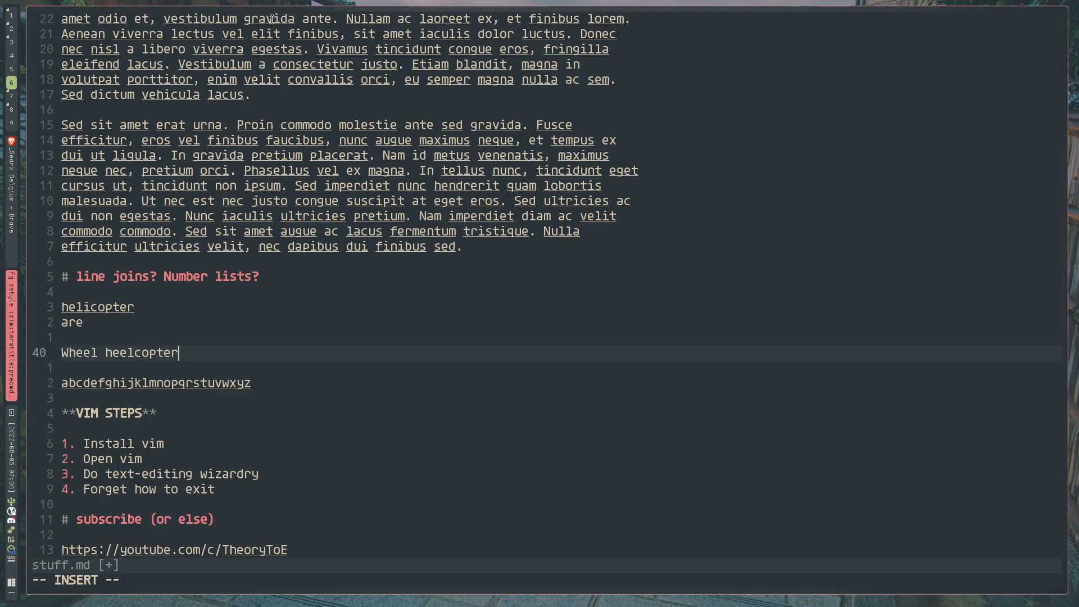
{"action": "key", "text": "ctrl+x"}
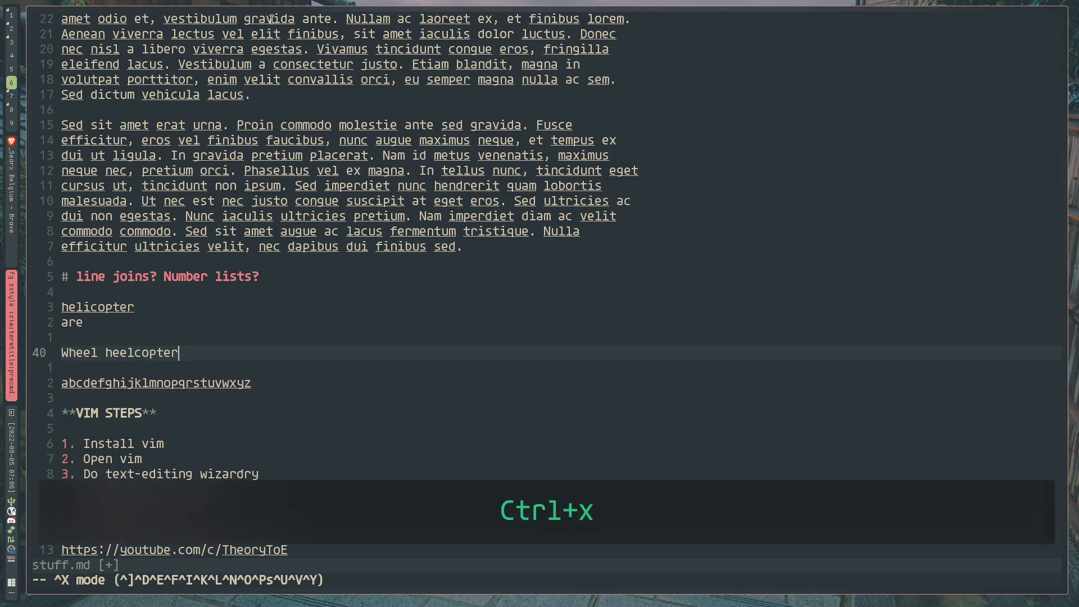
{"action": "key", "text": "ctrl+n"}
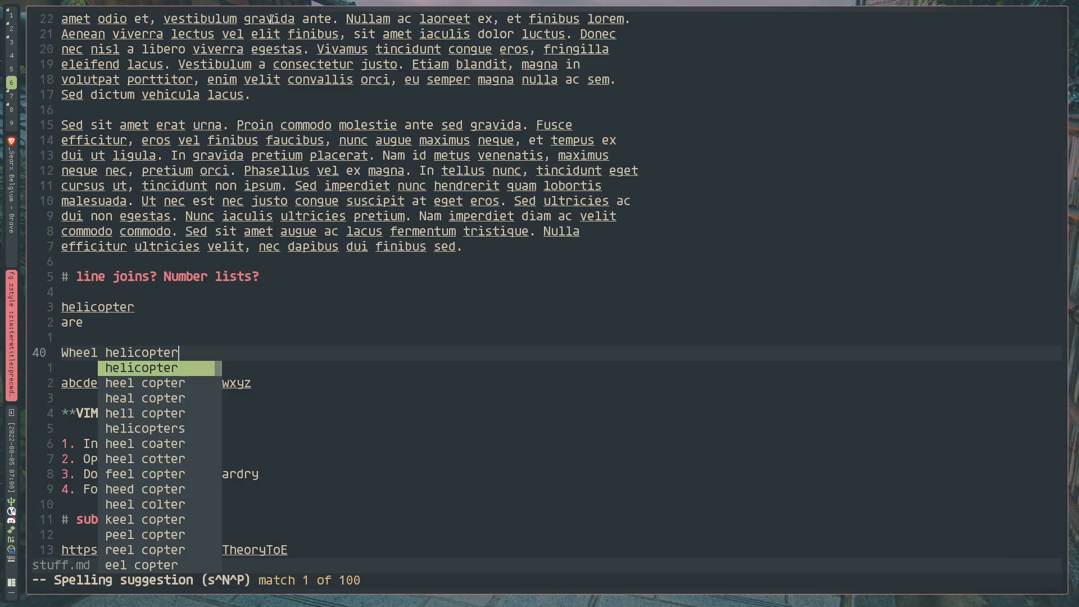
{"action": "key", "text": "Escape"}
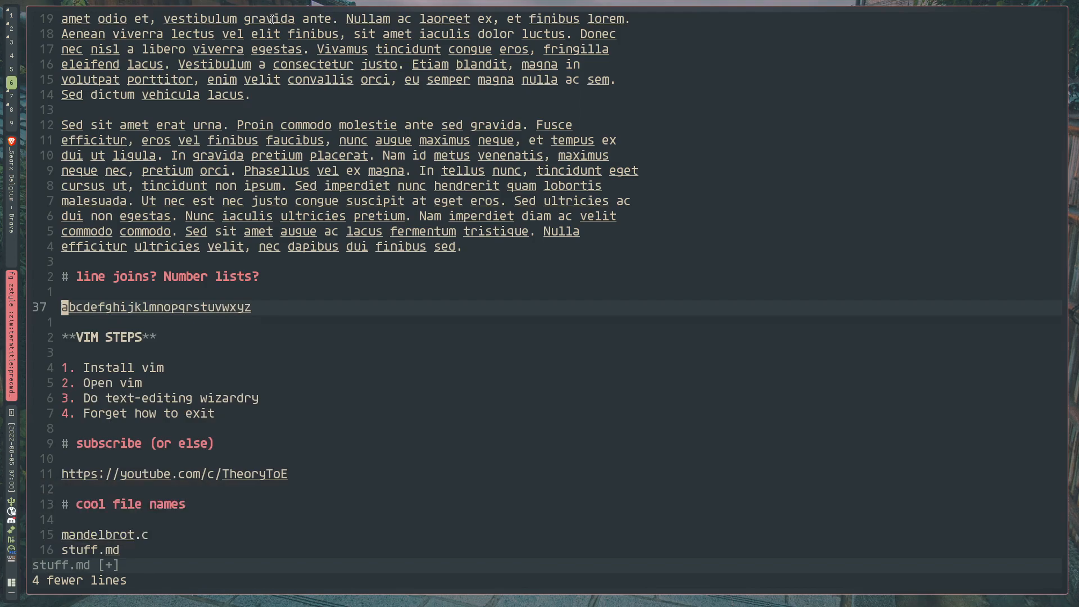
Show the ins-completion help page and scroll through the list of completion commands
{"action": "type", "text": ":h ins-complet"}
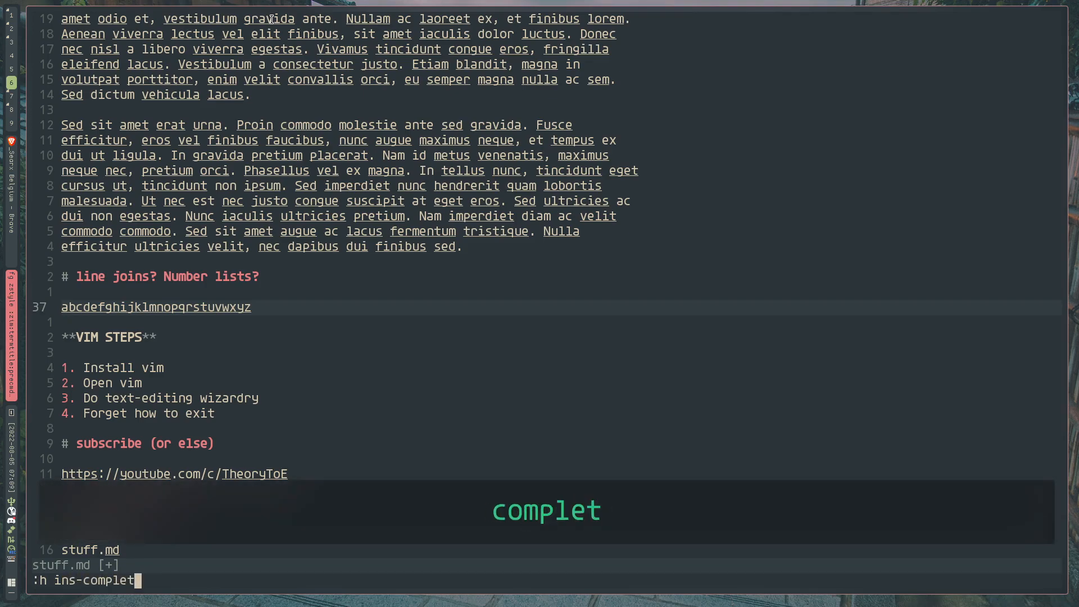
{"action": "key", "text": "Return"}
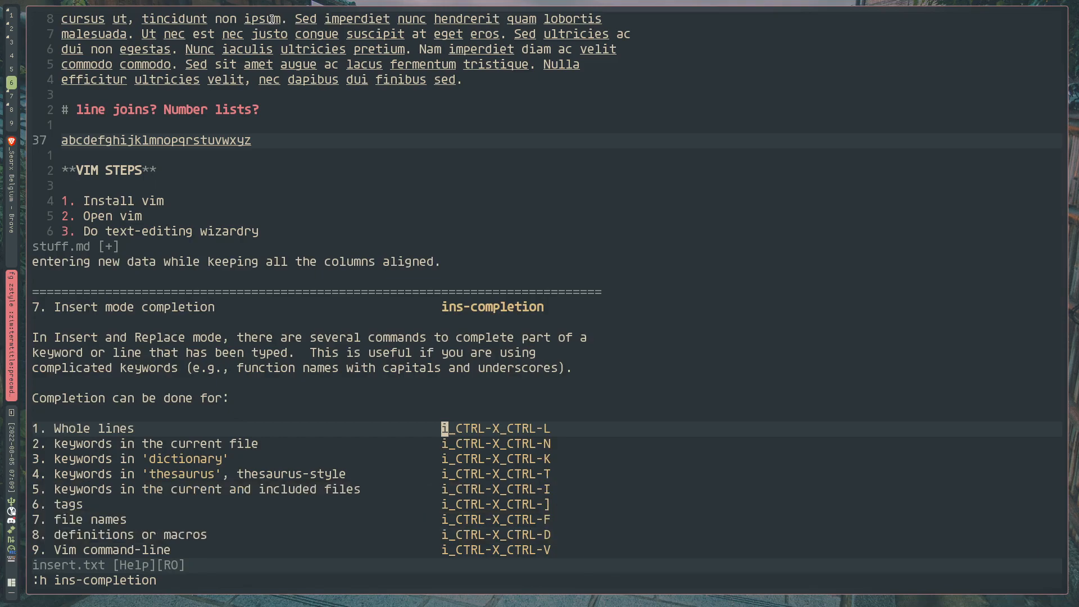
{"action": "scroll", "scroll_direction": "down", "scroll_amount": 3}
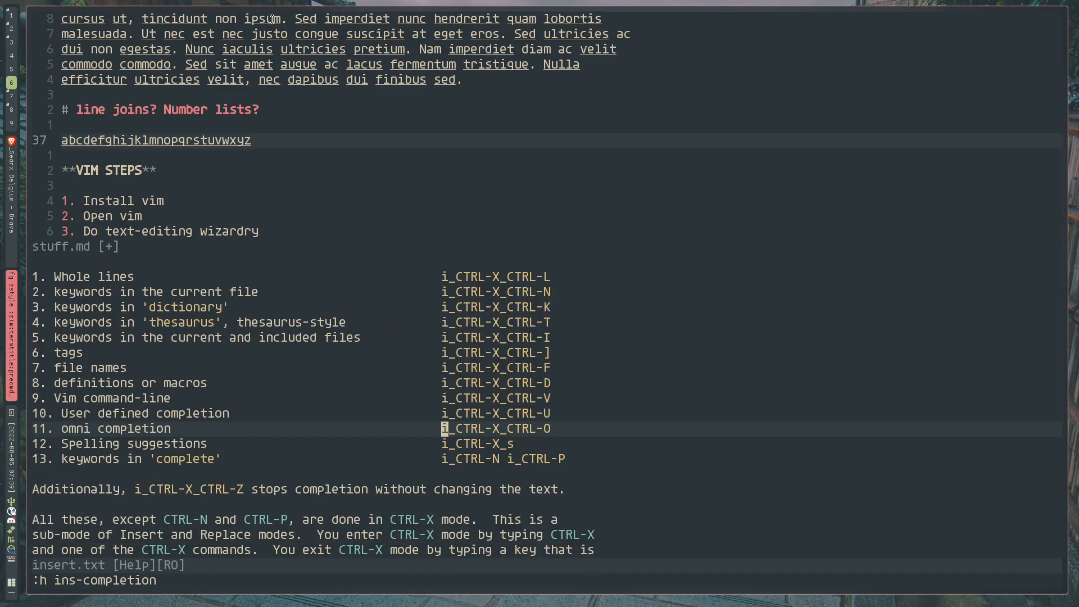